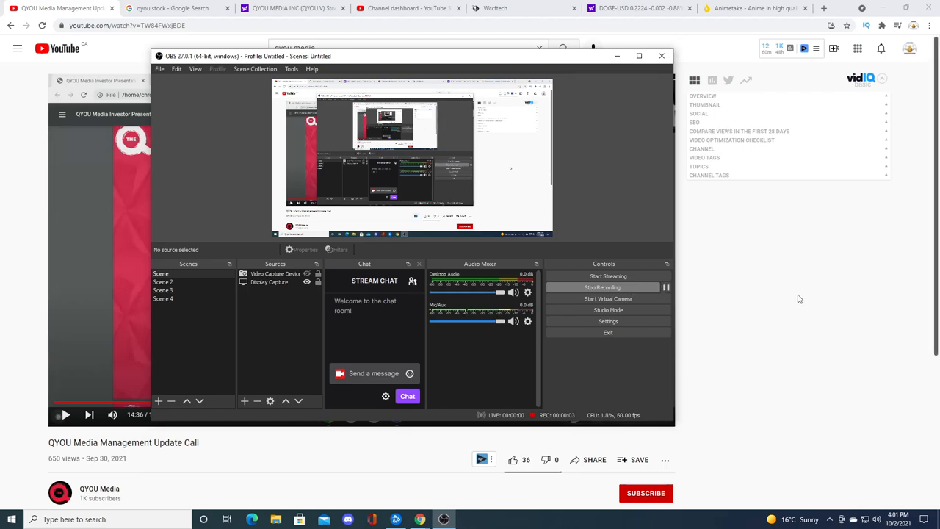
pyautogui.moveTo(796, 301)
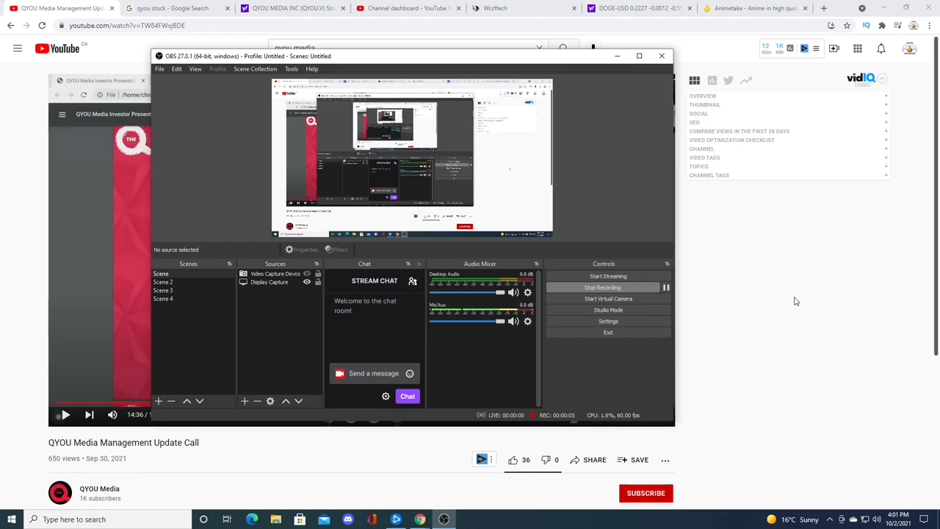
pyautogui.moveTo(786, 304)
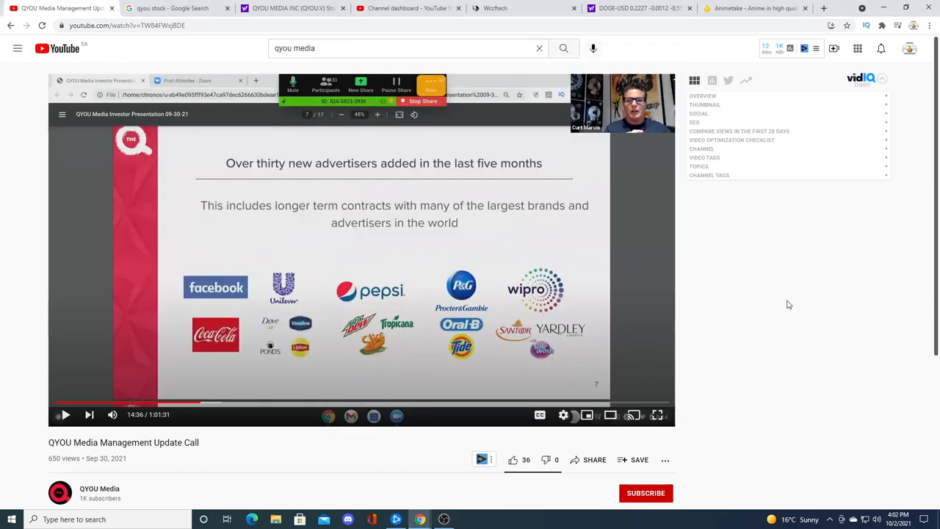
pyautogui.moveTo(792, 306)
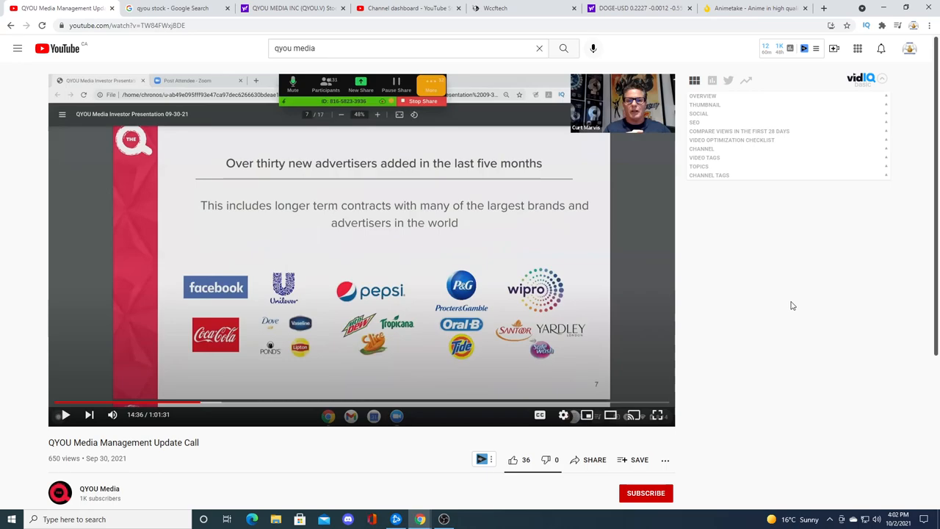
pyautogui.moveTo(796, 302)
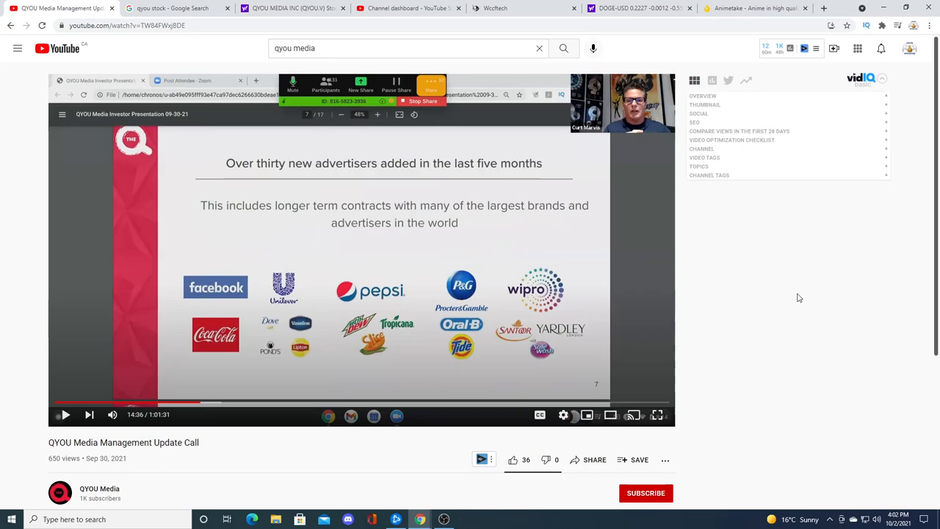
pyautogui.moveTo(799, 315)
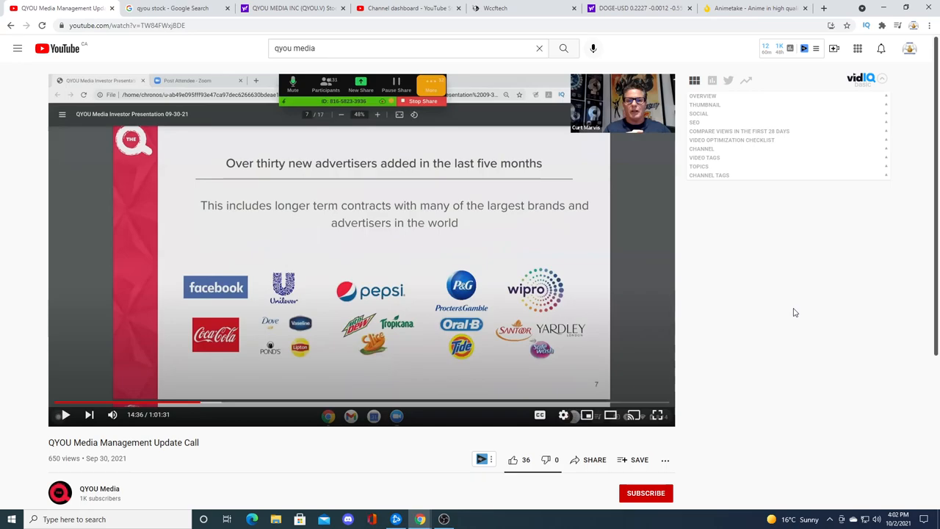
pyautogui.moveTo(271, 297)
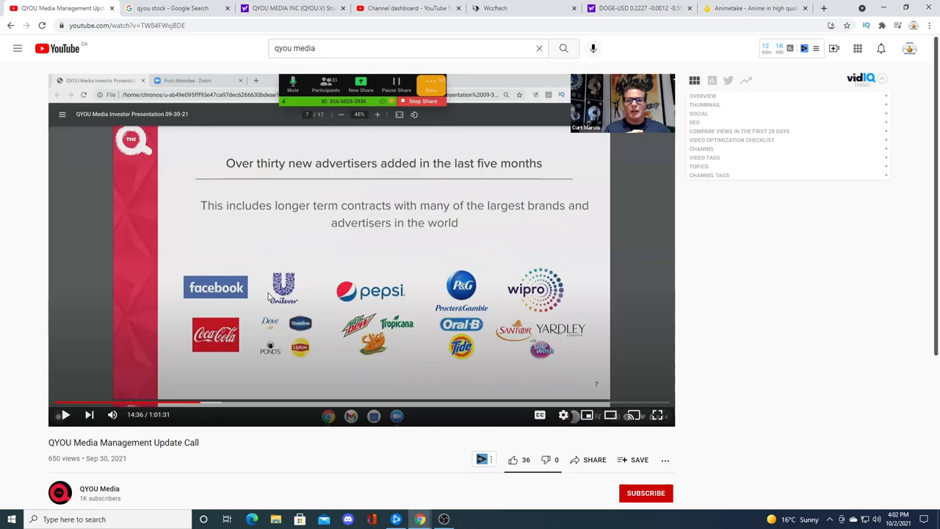
pyautogui.moveTo(100, 497)
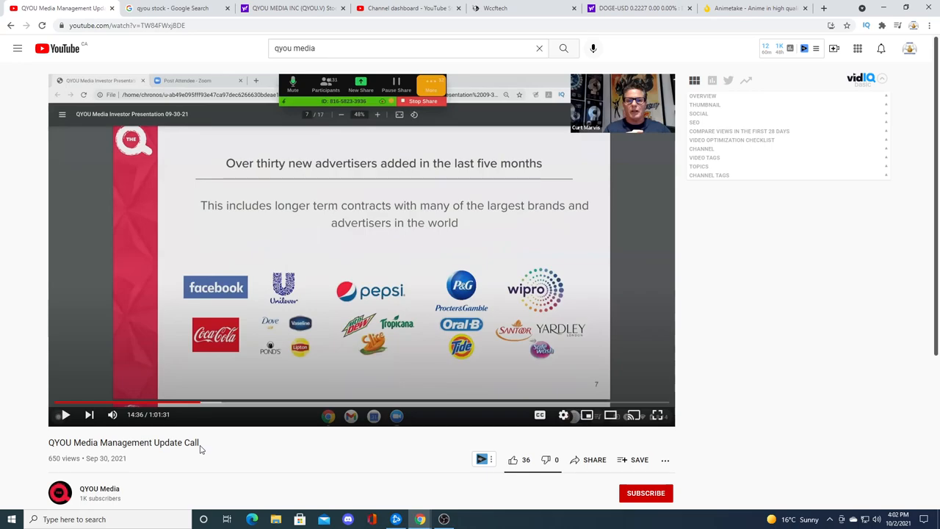
pyautogui.moveTo(252, 310)
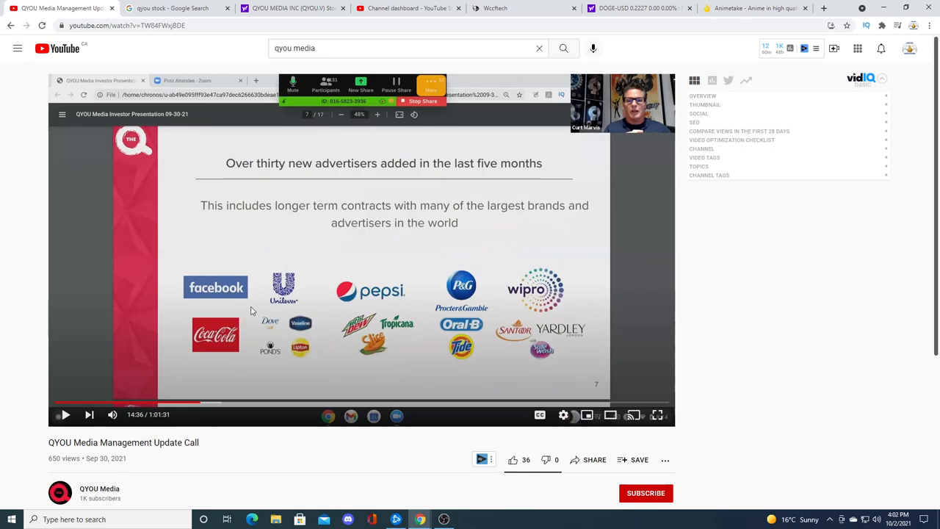
pyautogui.moveTo(234, 317)
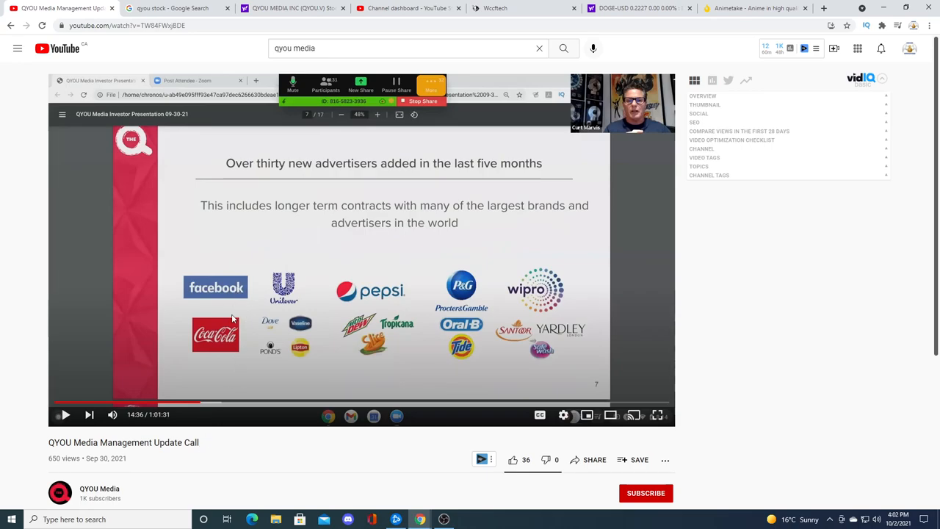
pyautogui.moveTo(237, 344)
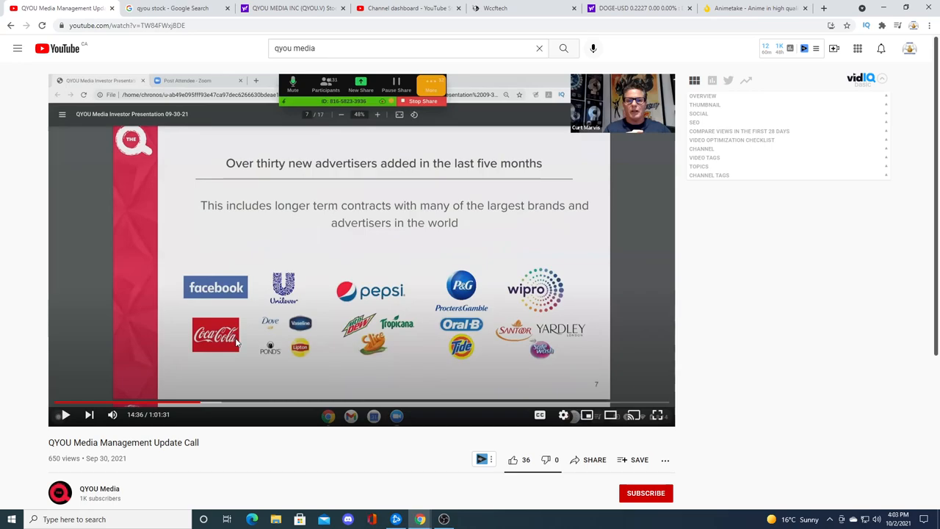
pyautogui.moveTo(547, 226)
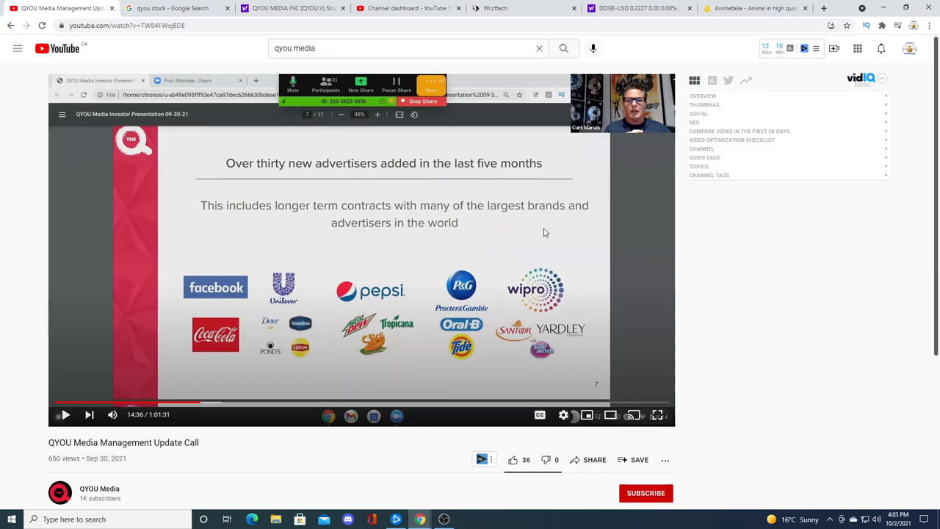
pyautogui.moveTo(194, 260)
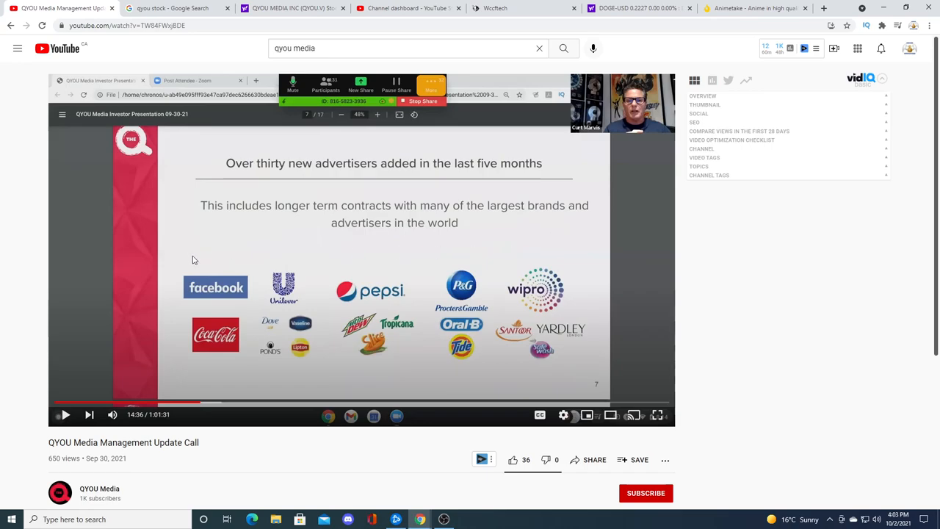
pyautogui.moveTo(286, 330)
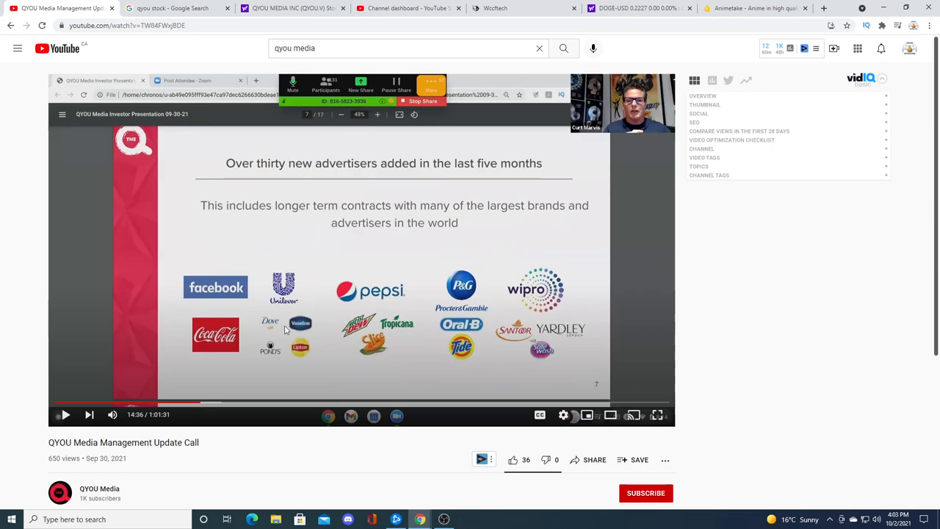
pyautogui.moveTo(471, 331)
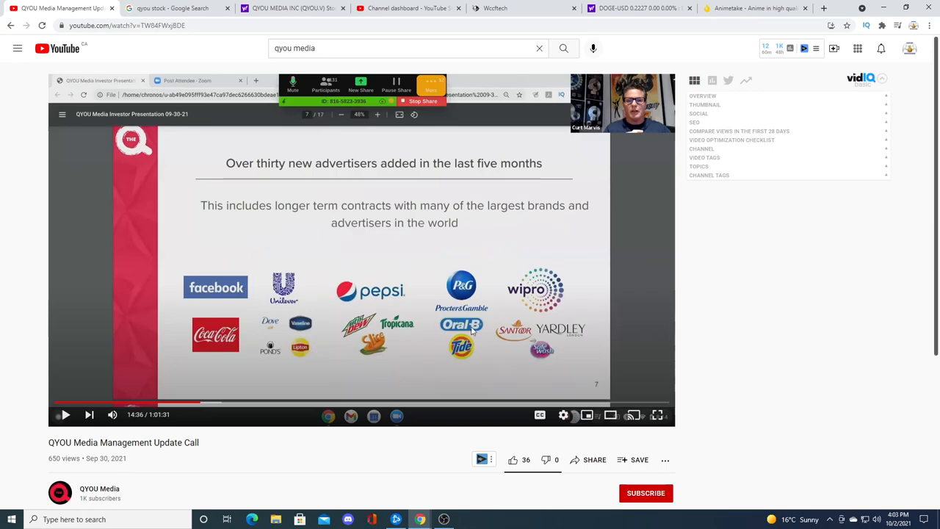
pyautogui.moveTo(494, 304)
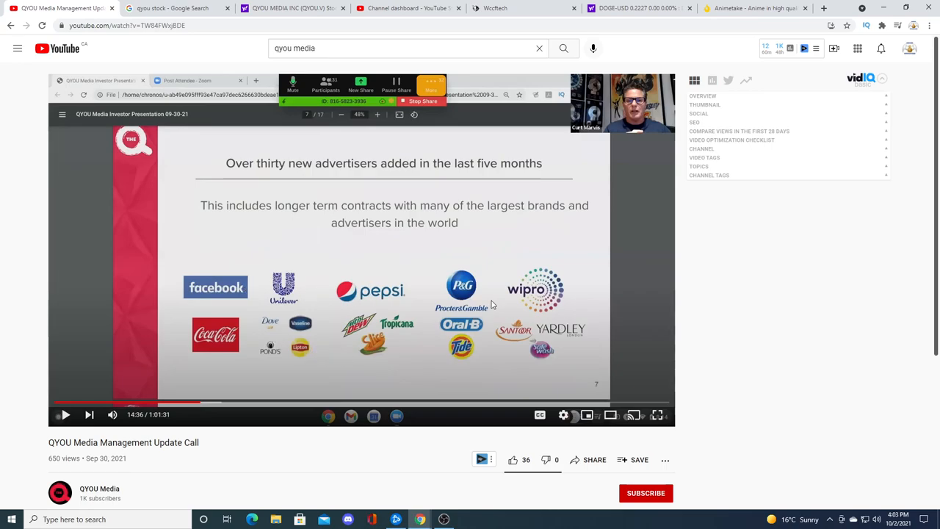
pyautogui.moveTo(594, 375)
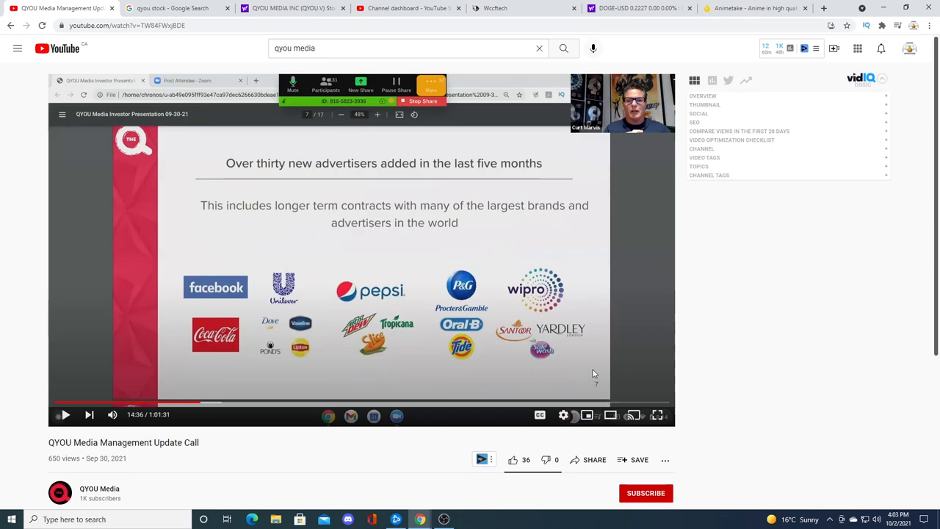
pyautogui.moveTo(435, 352)
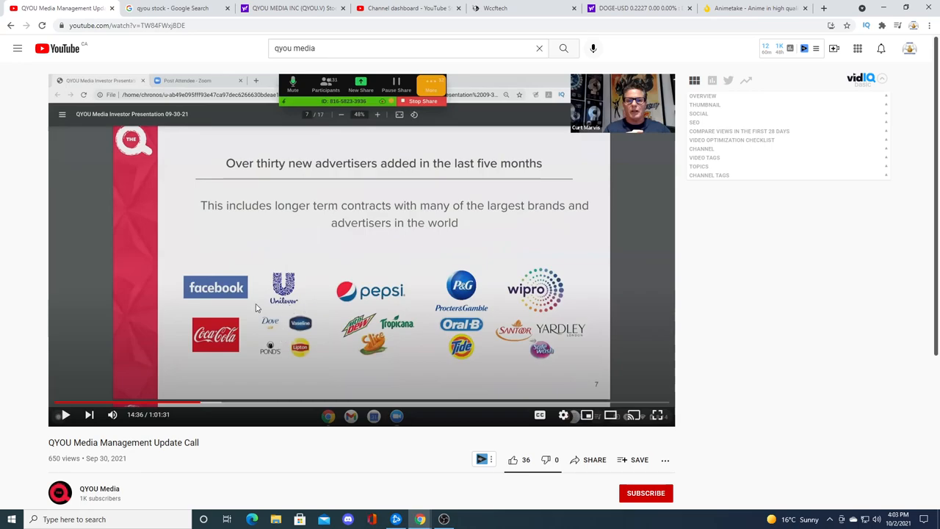
pyautogui.moveTo(335, 337)
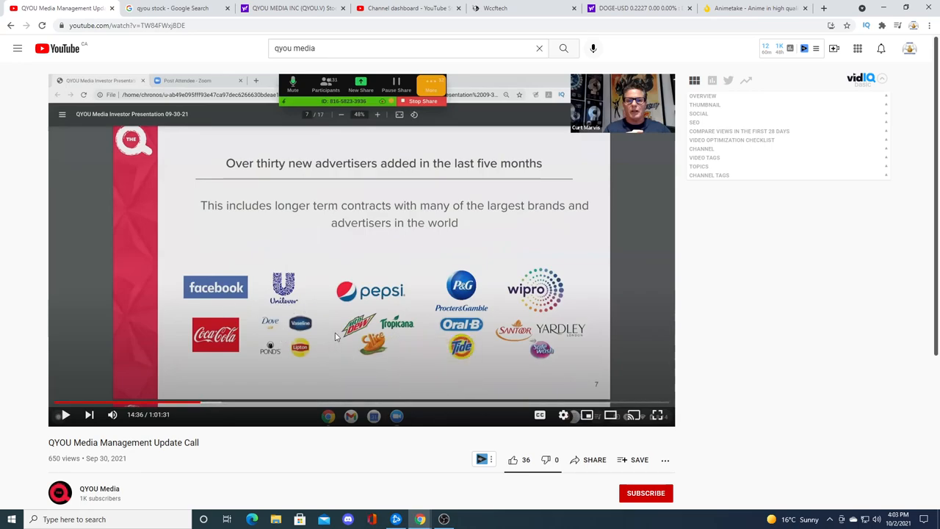
pyautogui.moveTo(341, 345)
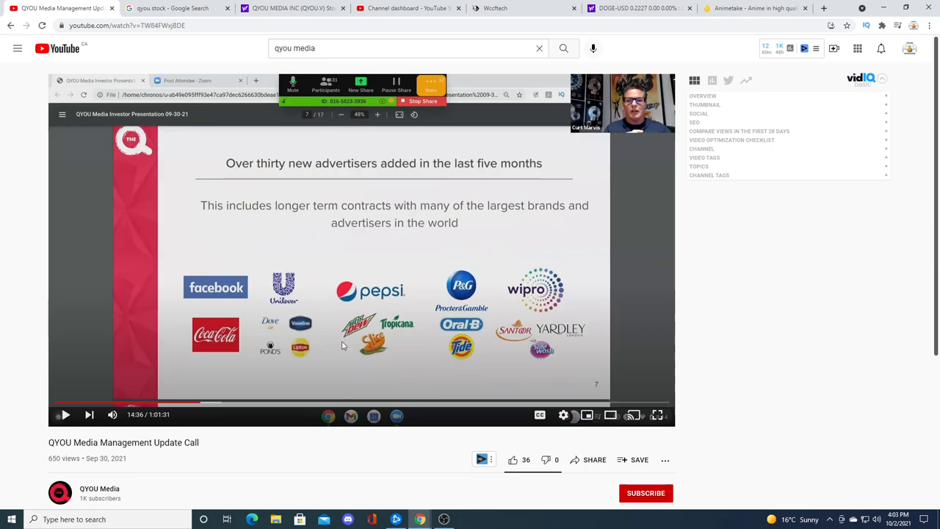
pyautogui.moveTo(347, 344)
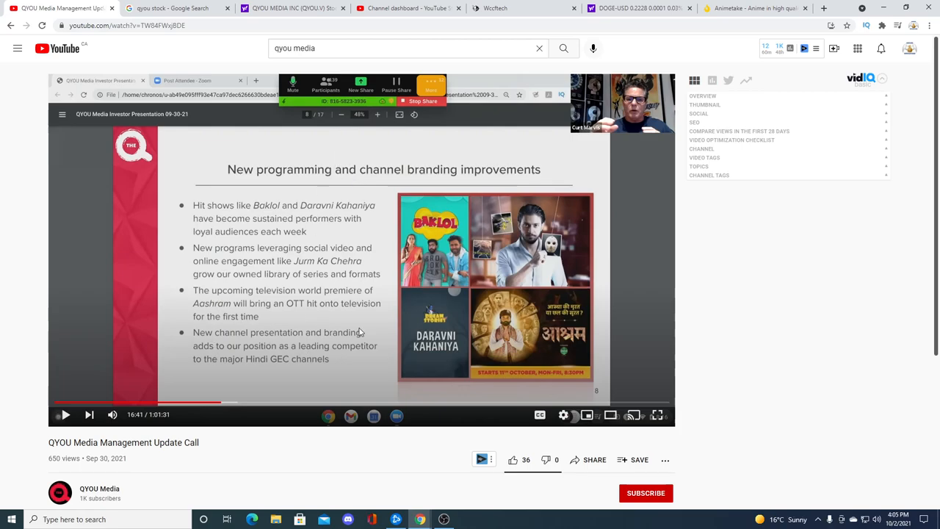
pyautogui.moveTo(173, 37)
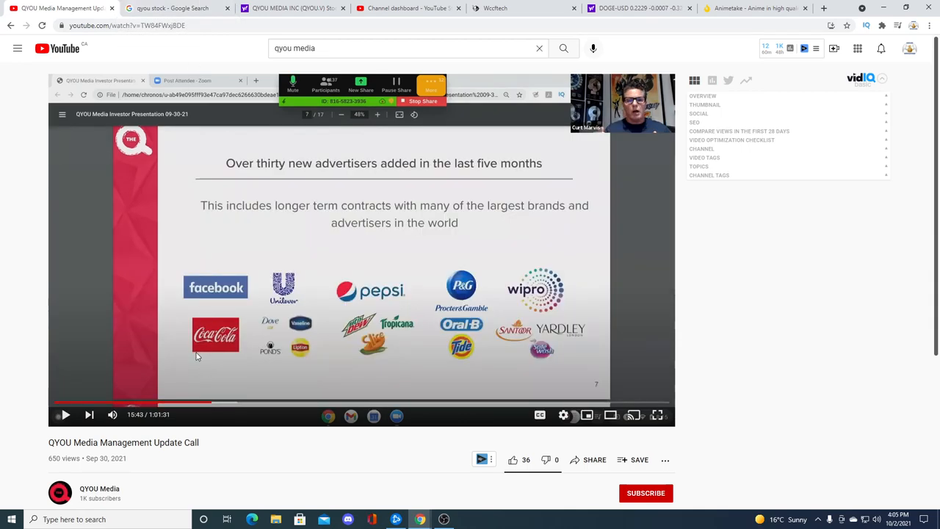
pyautogui.moveTo(620, 338)
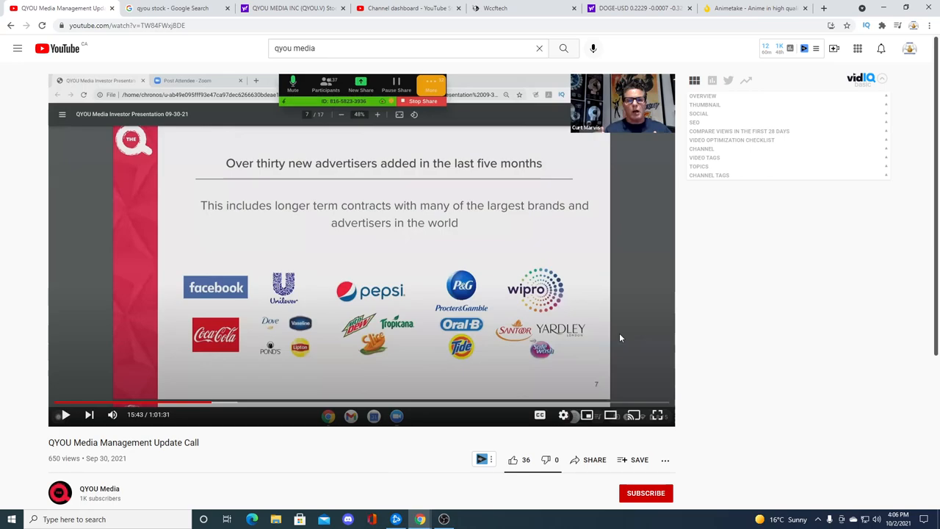
# Step: Go to the QYOU Media quote page and bring up the 'QYOU Increases Revenue Guidance' article
pyautogui.click(294, 9)
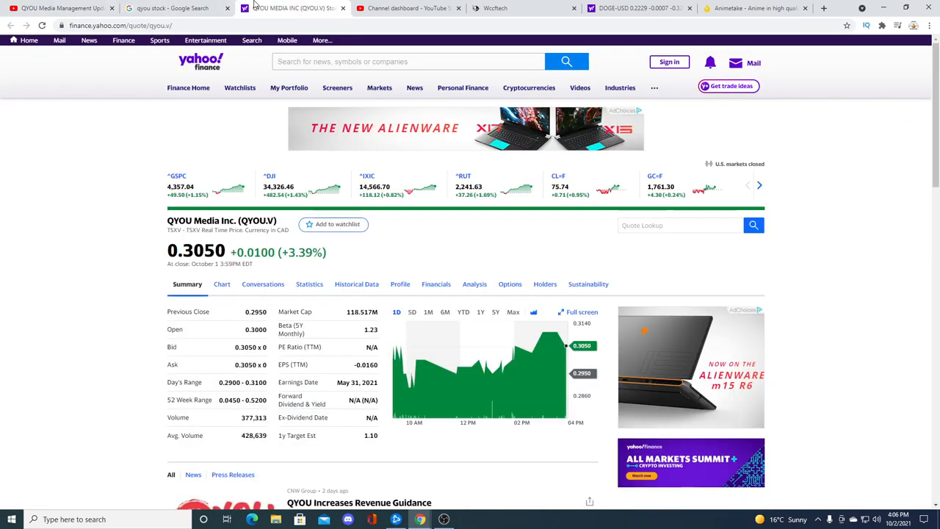
pyautogui.click(176, 9)
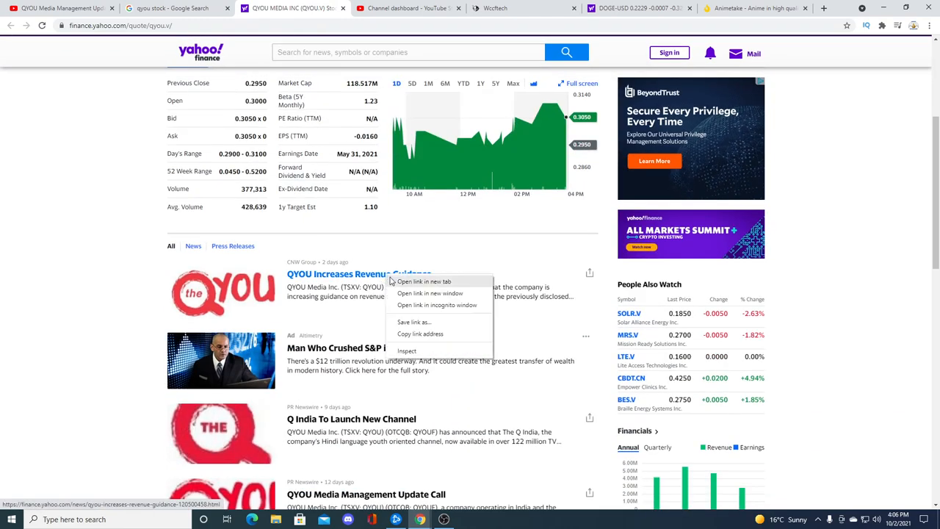
pyautogui.click(423, 282)
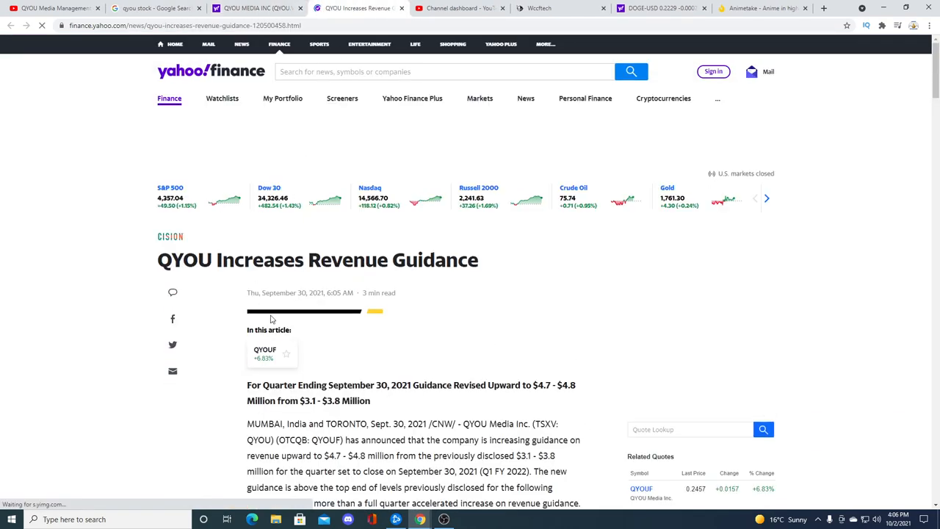
pyautogui.moveTo(556, 387)
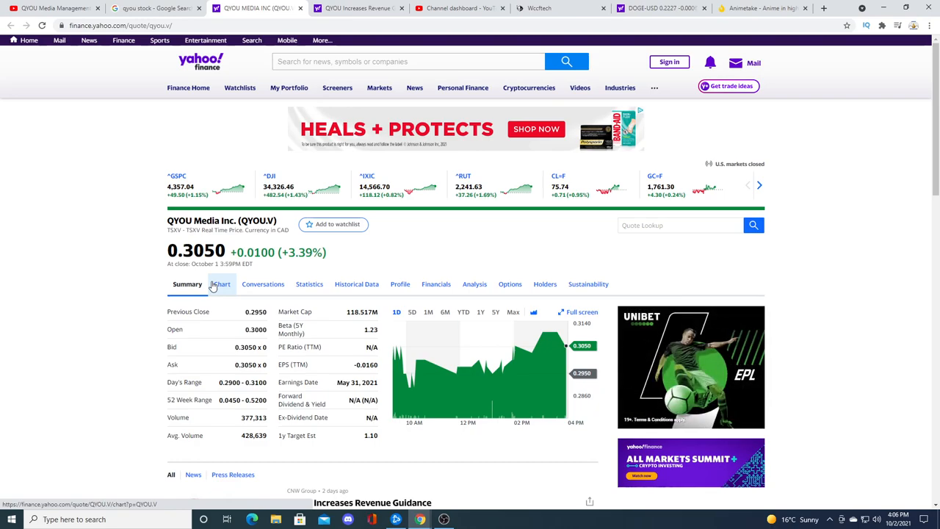
pyautogui.moveTo(444, 520)
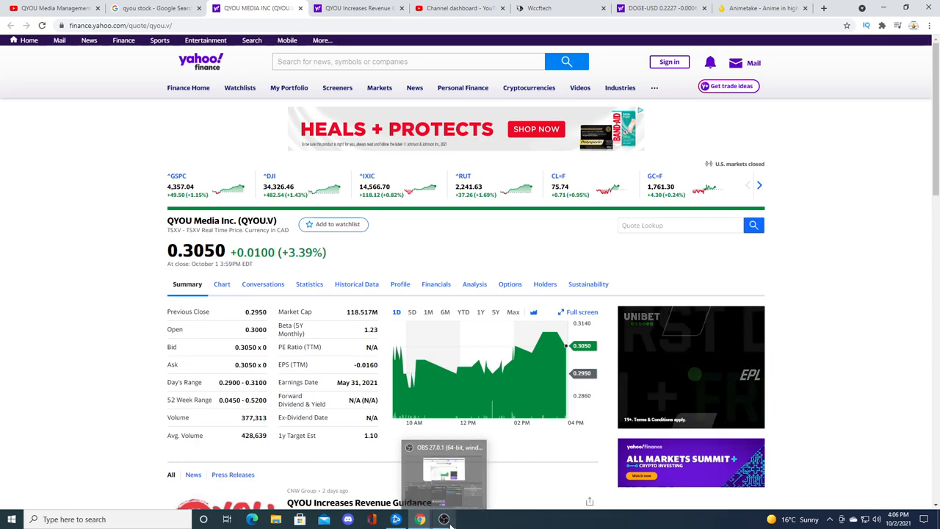
pyautogui.moveTo(544, 458)
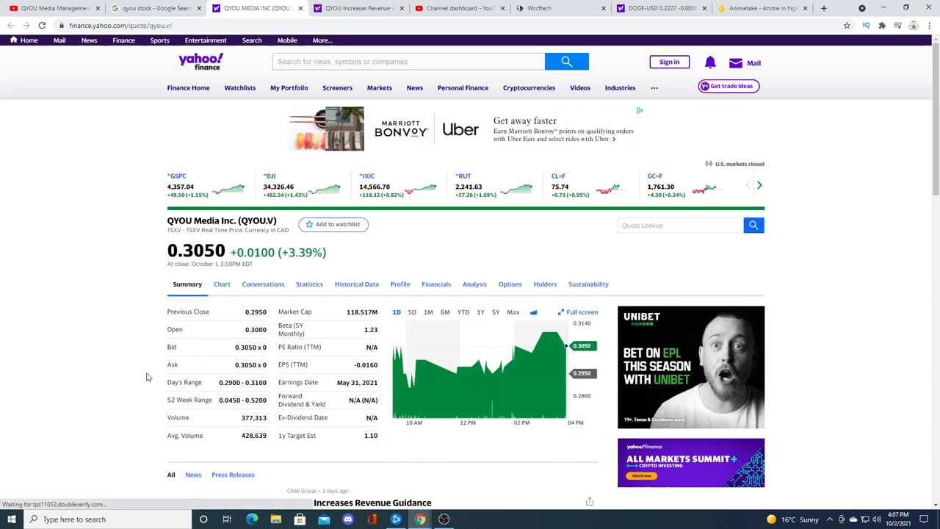
# Step: Scroll through the QYOU.V news headlines and back up before returning to the article
pyautogui.scroll(-3)
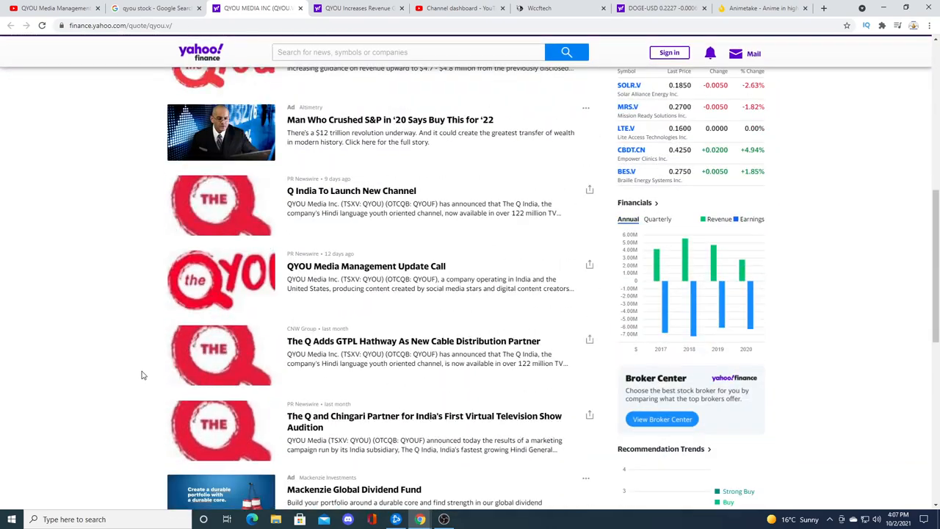
pyautogui.scroll(3)
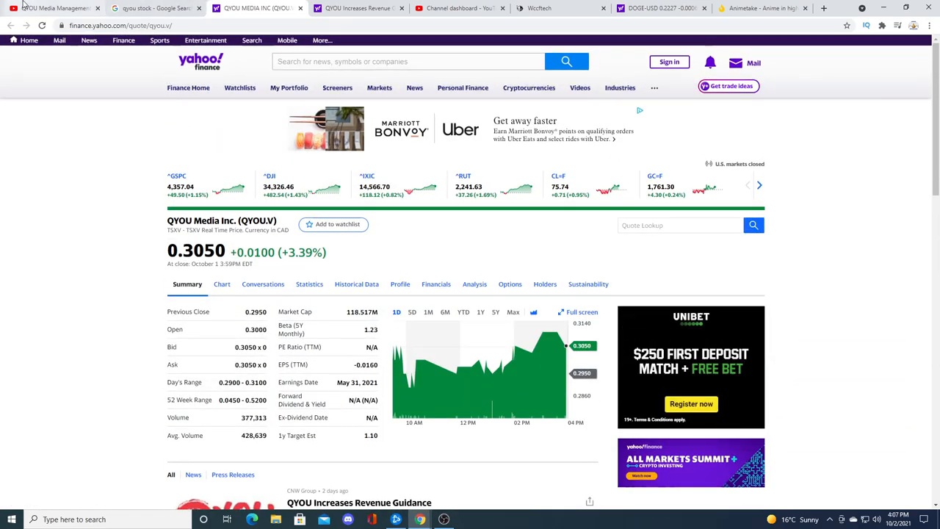
pyautogui.moveTo(458, 9)
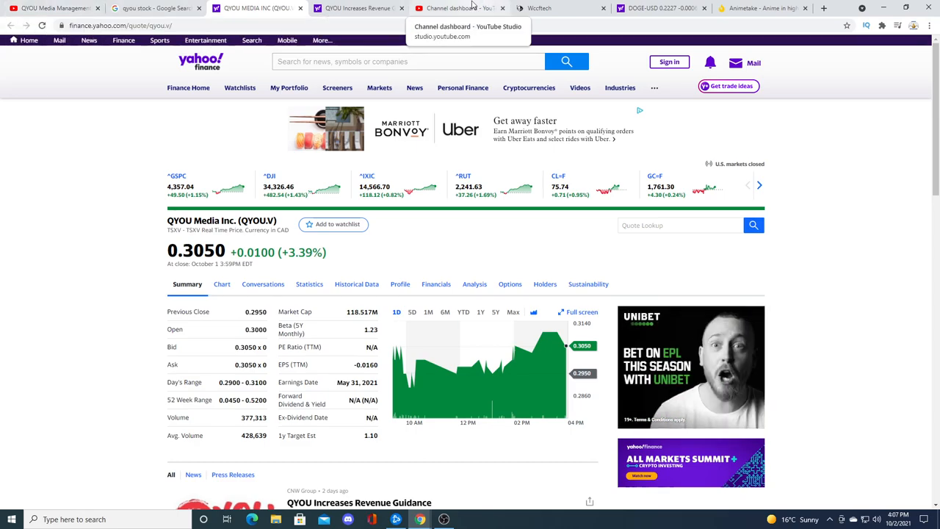
pyautogui.moveTo(417, 111)
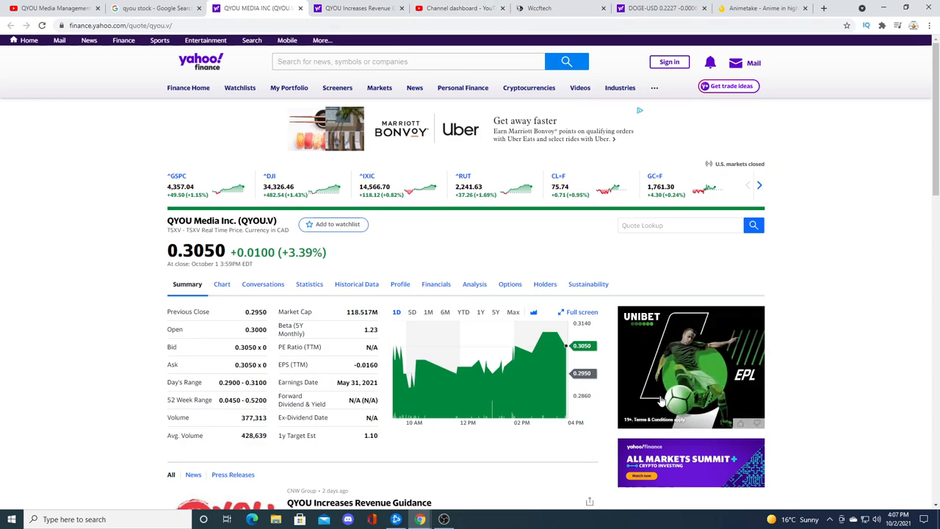
pyautogui.scroll(-3)
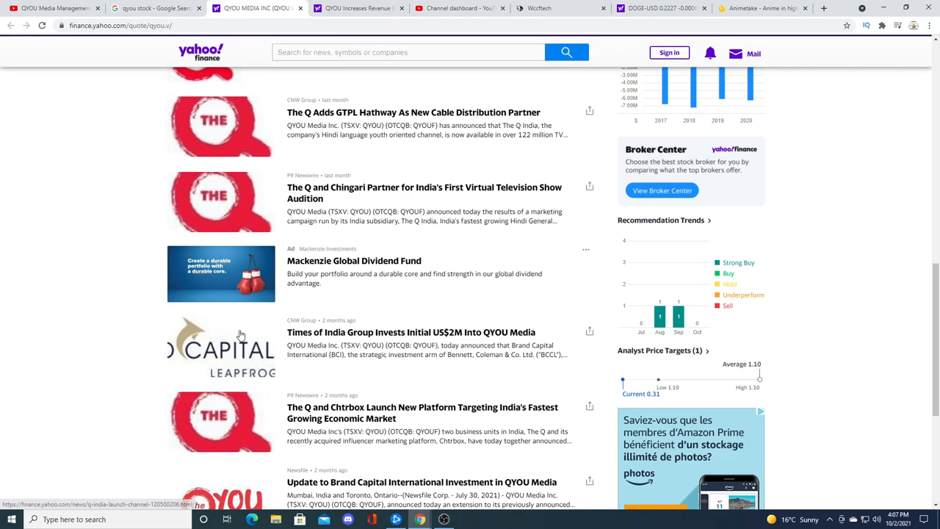
pyautogui.scroll(3)
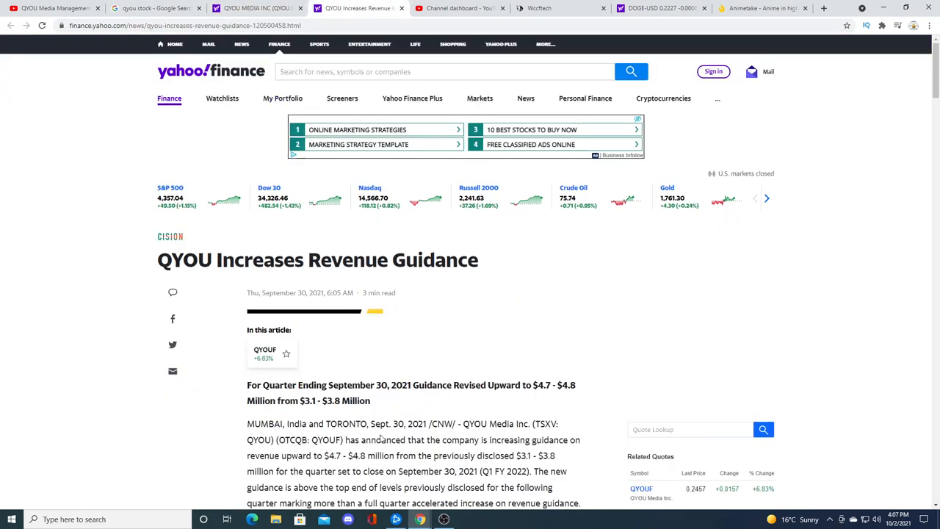
# Step: Highlight the revised $4.7 million guidance figure and read through the article's opening
pyautogui.doubleClick(543, 385)
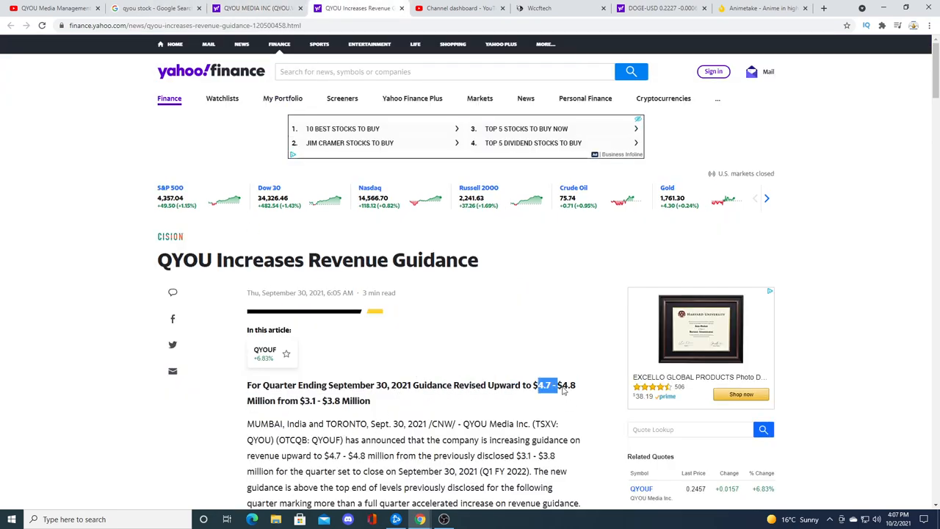
pyautogui.click(226, 430)
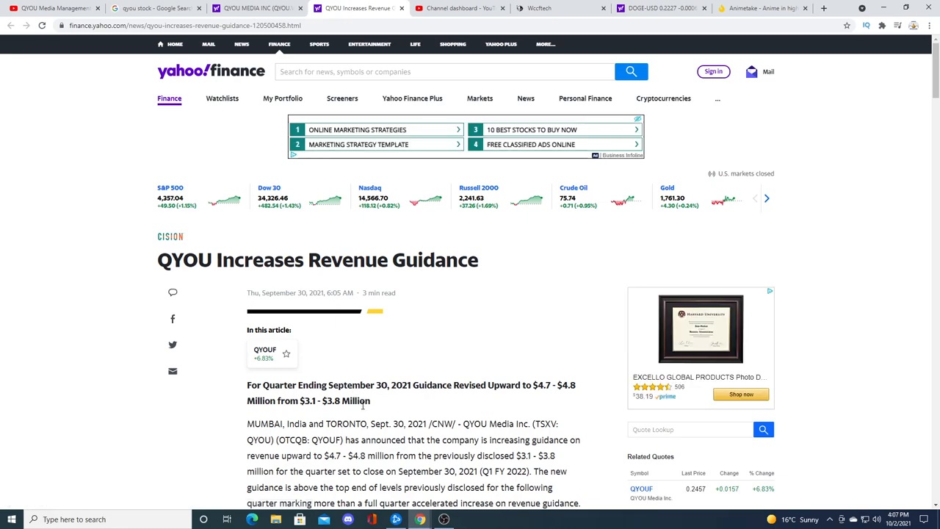
pyautogui.scroll(-3)
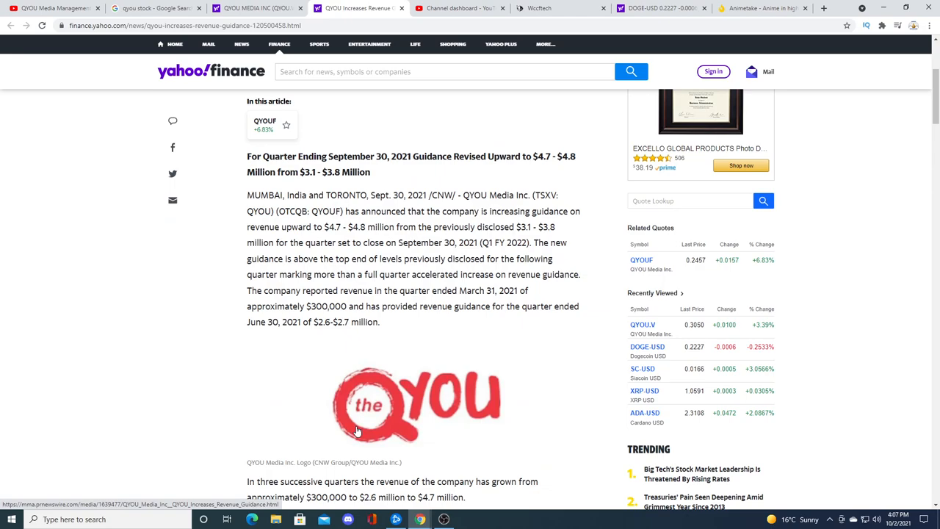
pyautogui.moveTo(355, 300)
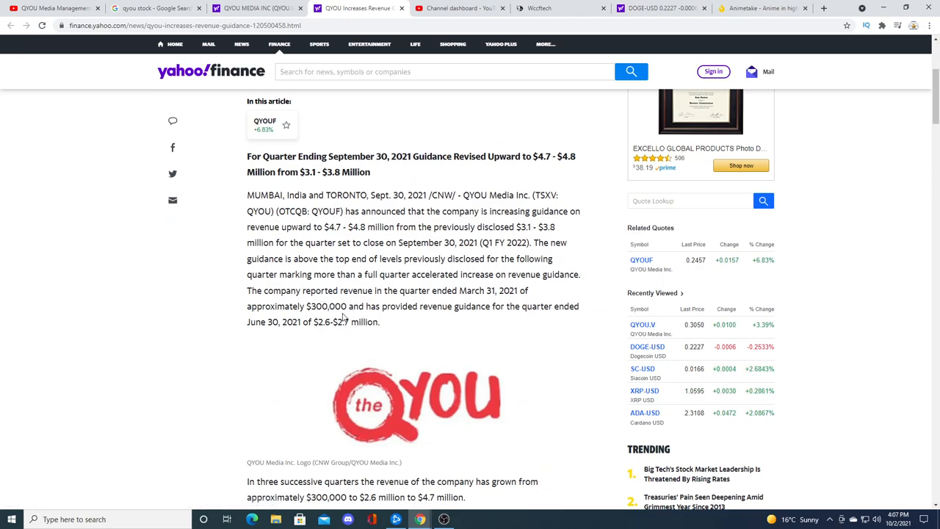
pyautogui.scroll(3)
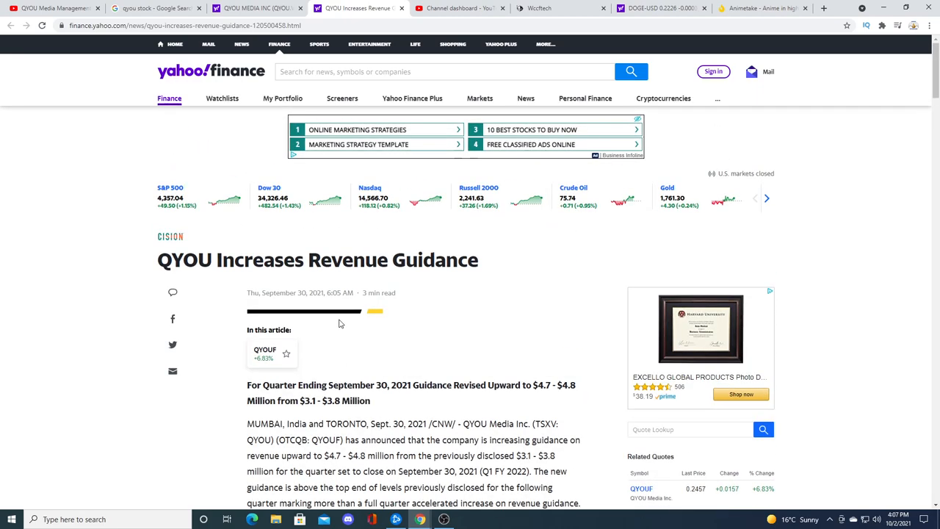
pyautogui.moveTo(325, 317)
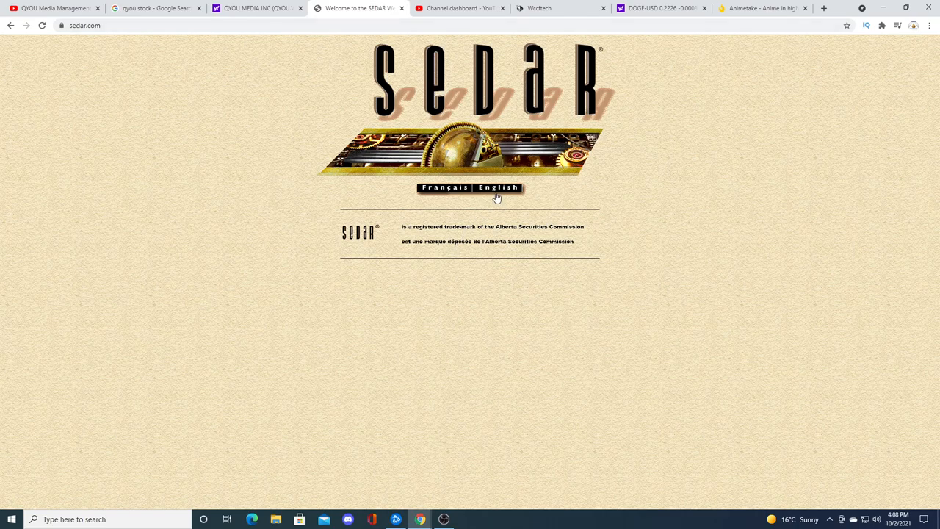
# Step: Enter SEDAR's English site, reach the database search page, then return to the QYOU quote at 0.3050
pyautogui.click(498, 188)
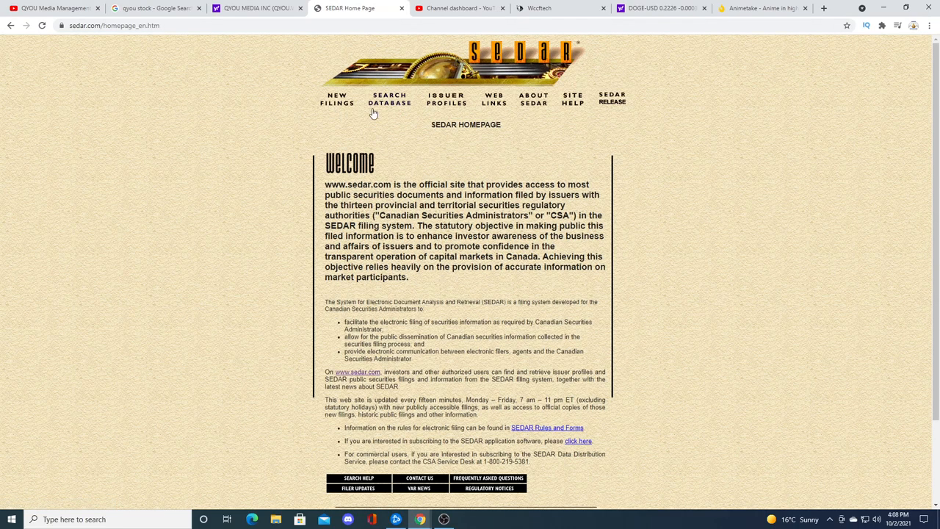
pyautogui.click(390, 99)
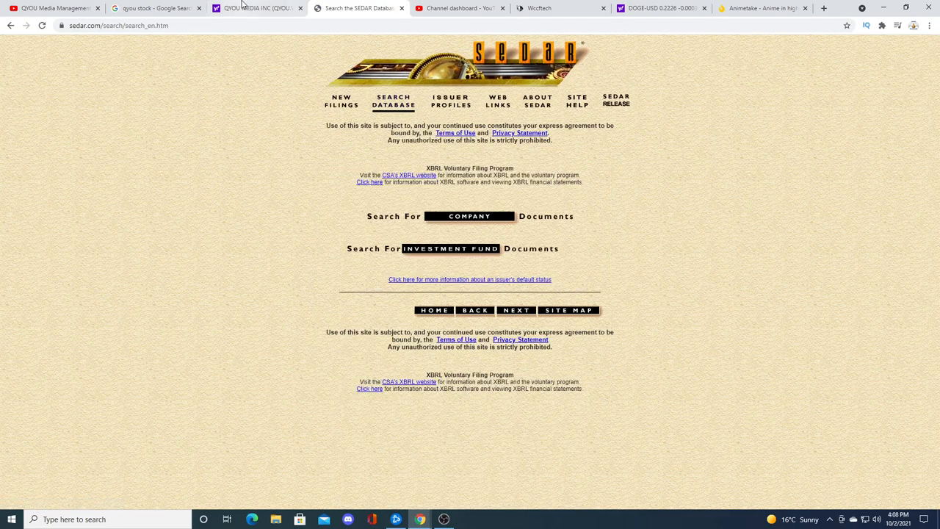
pyautogui.click(252, 8)
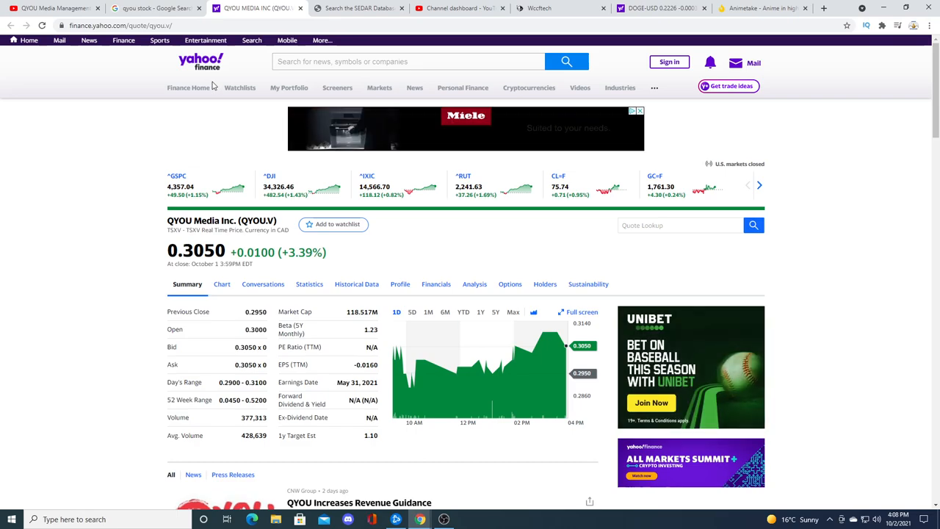
pyautogui.moveTo(349, 22)
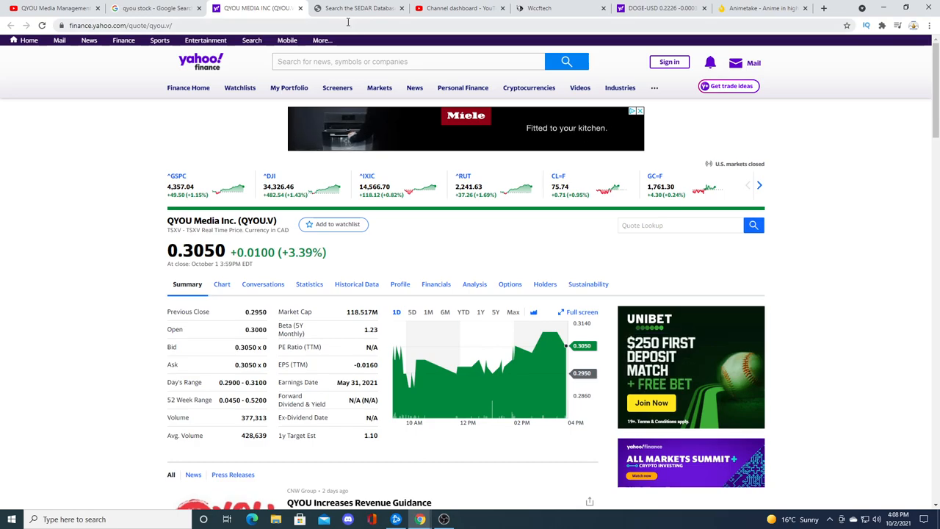
pyautogui.moveTo(365, 47)
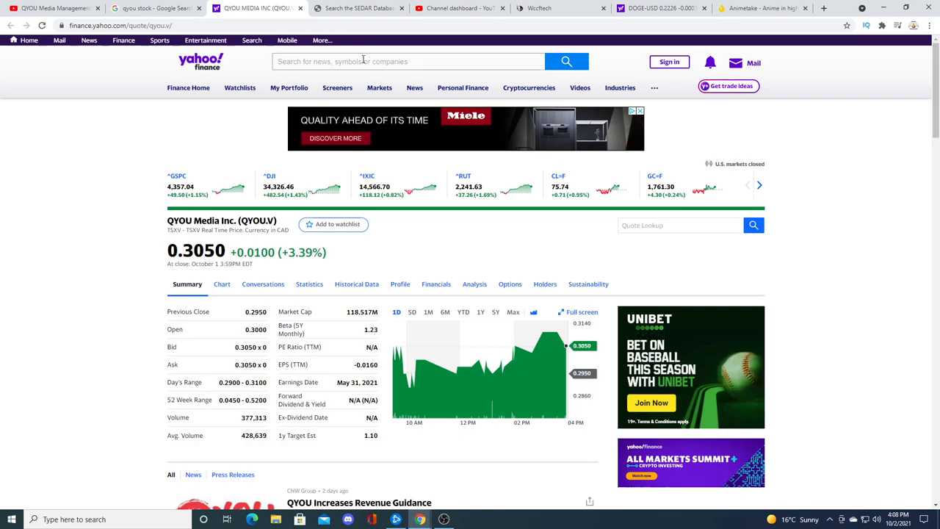
pyautogui.moveTo(360, 9)
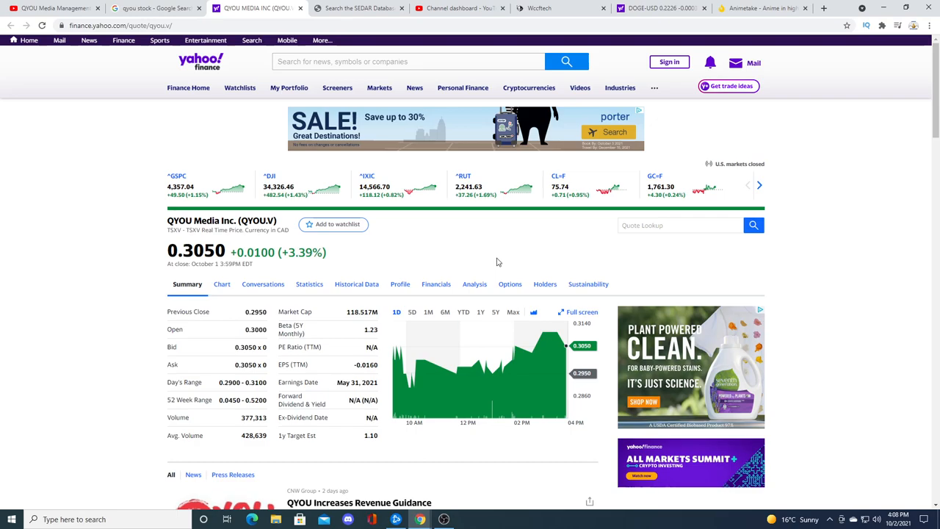
pyautogui.moveTo(482, 266)
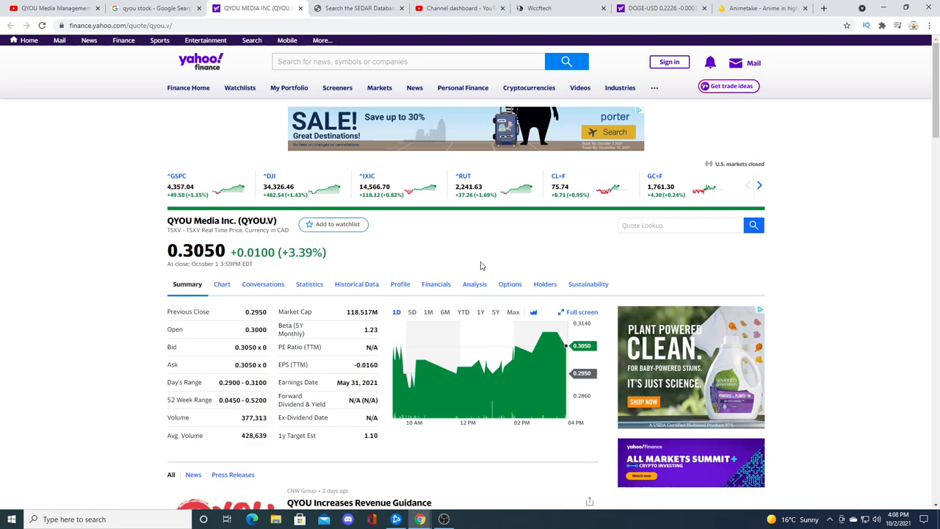
pyautogui.moveTo(441, 259)
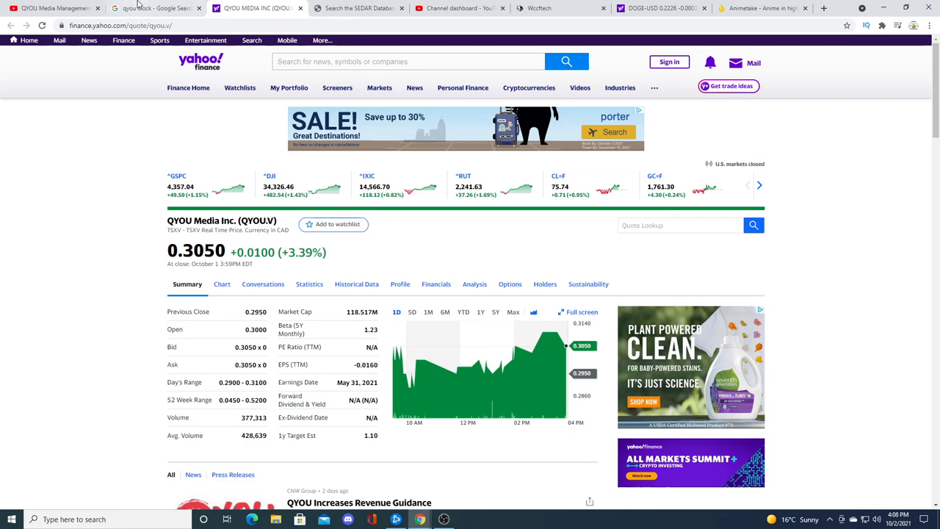
pyautogui.moveTo(360, 9)
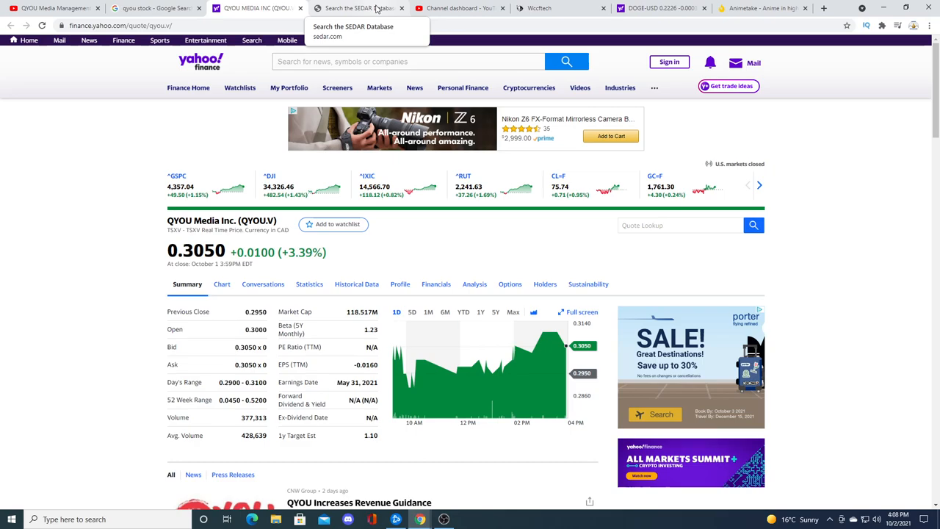
# Step: Search QYOU's filings in SEDAR and open the interim financial statements, entering code W6 and accepting the terms
pyautogui.click(359, 9)
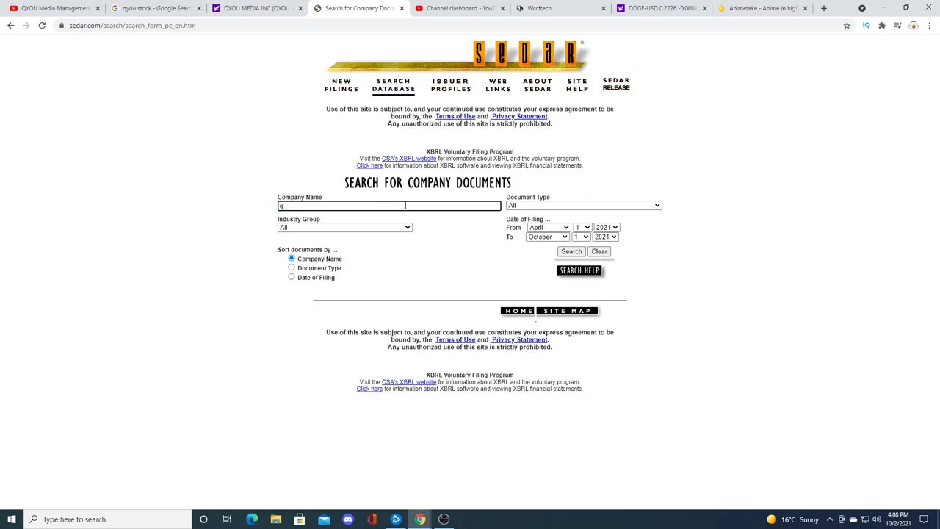
pyautogui.click(571, 251)
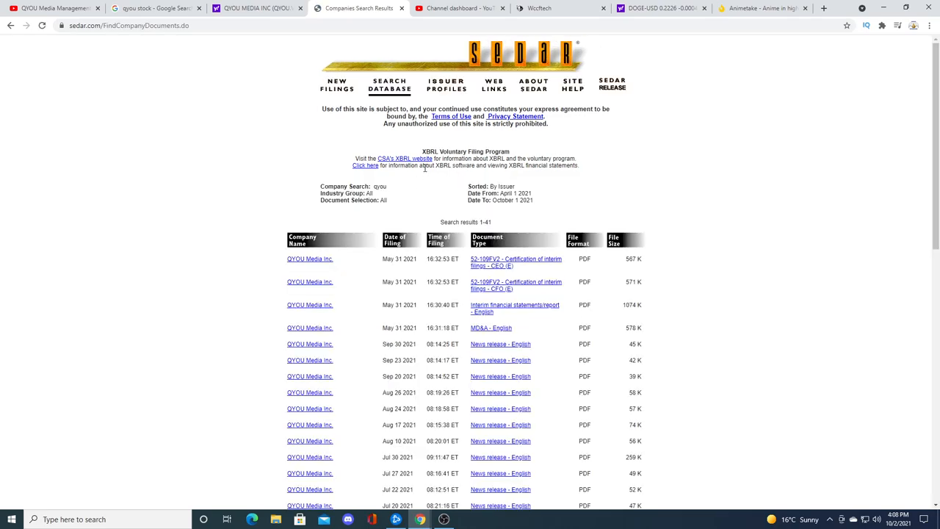
pyautogui.moveTo(493, 328)
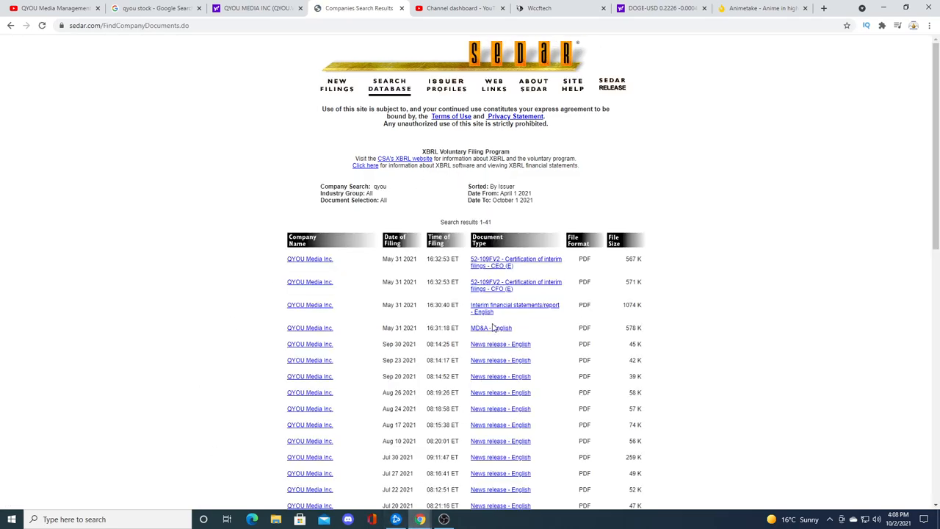
pyautogui.moveTo(517, 321)
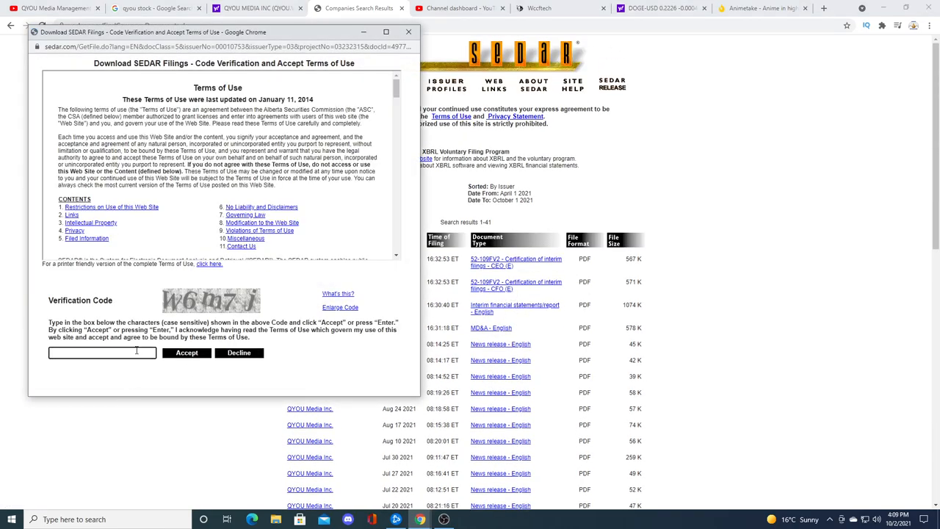
pyautogui.write('W6m7j')
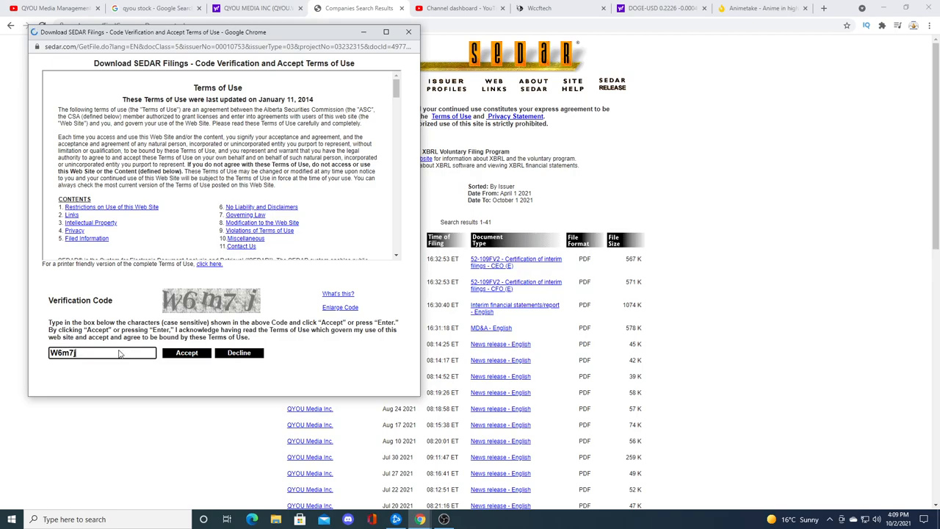
pyautogui.click(186, 352)
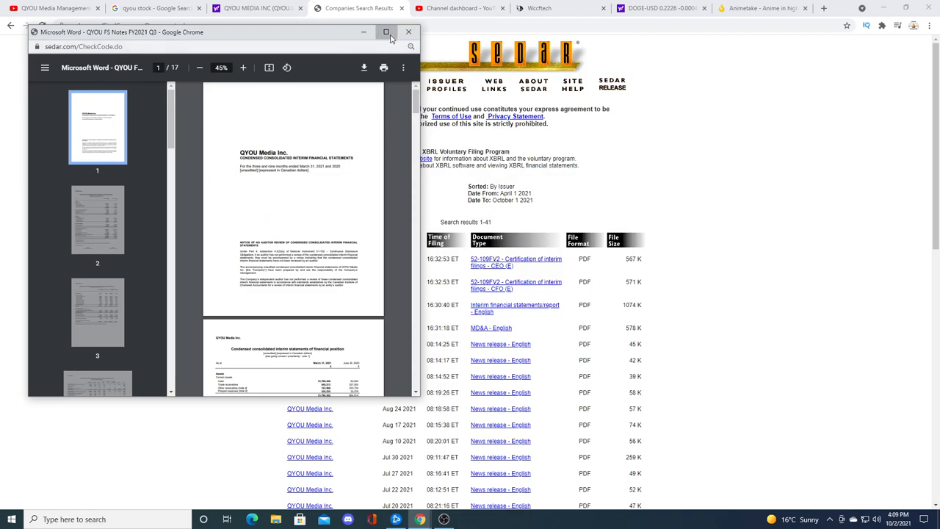
# Step: Maximize the statements PDF and read page 2's financial position onto the statement of loss, net loss about 2.56 million
pyautogui.click(386, 32)
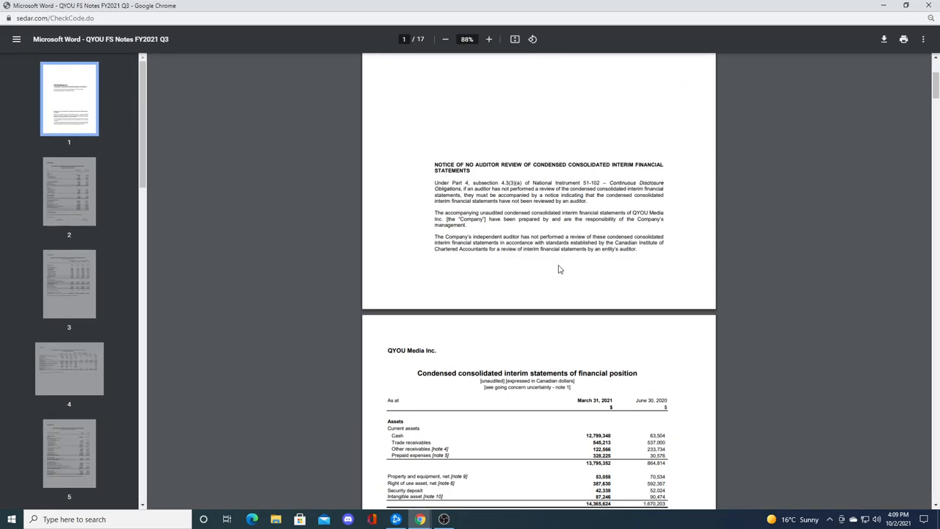
pyautogui.click(487, 38)
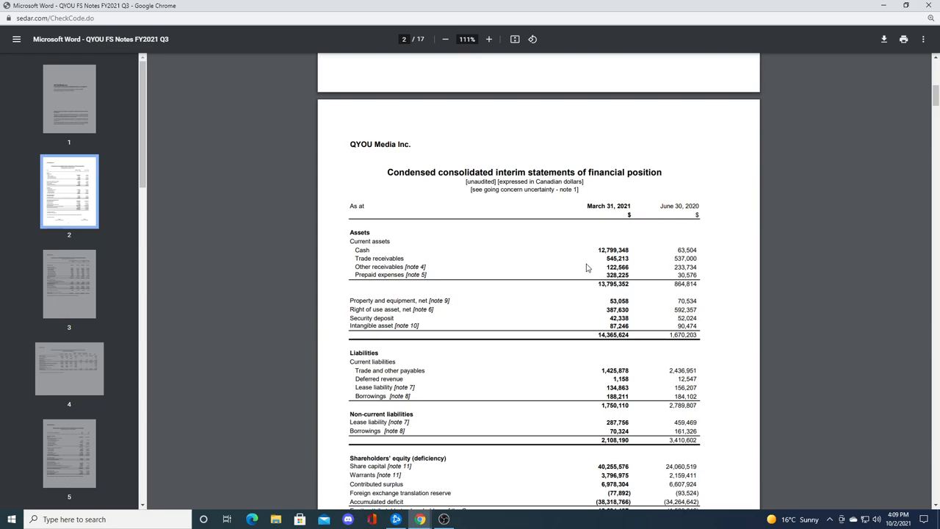
pyautogui.moveTo(604, 249)
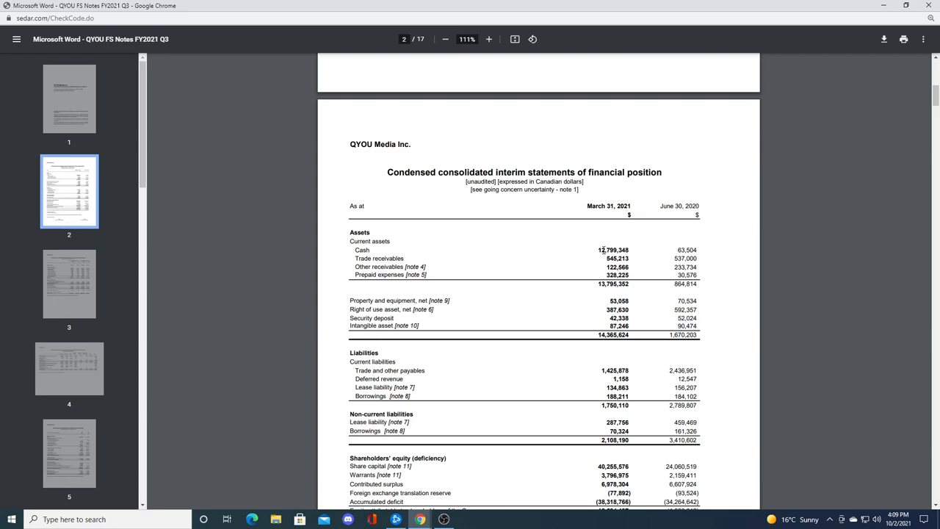
pyautogui.moveTo(644, 254)
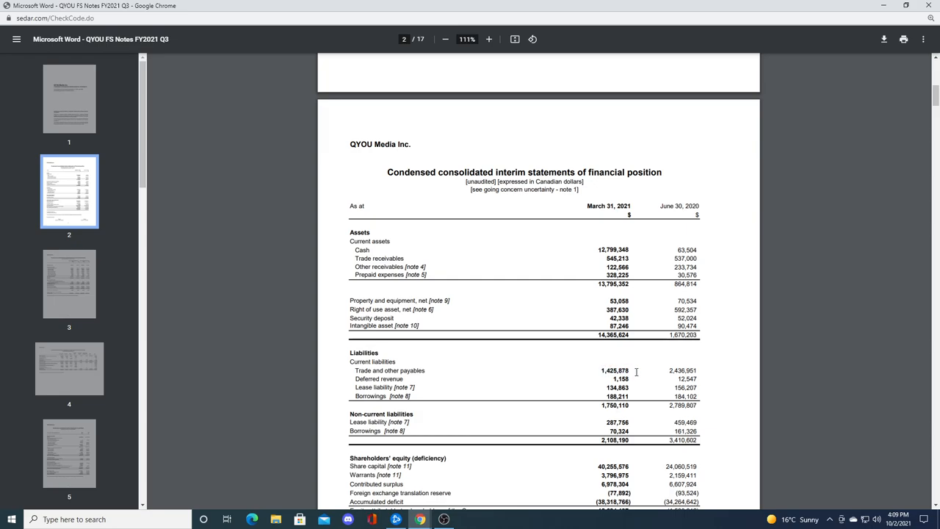
pyautogui.moveTo(573, 391)
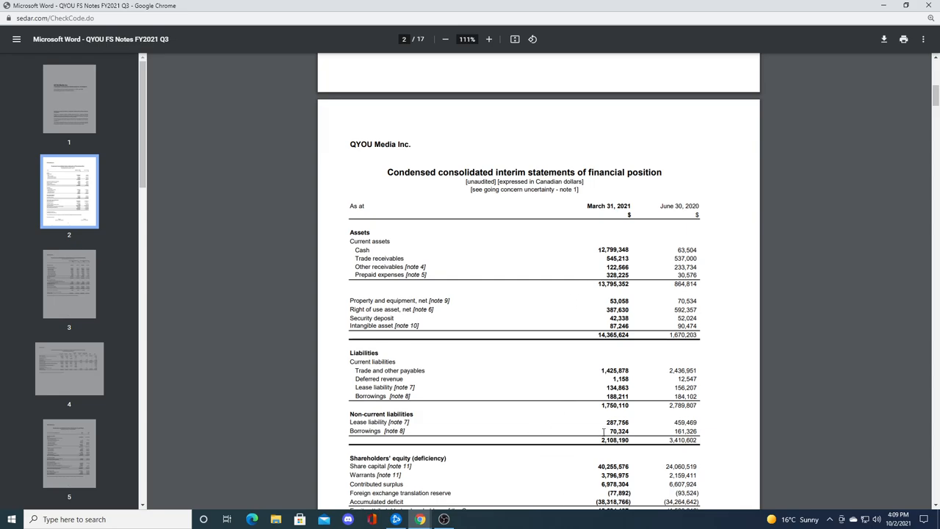
pyautogui.scroll(-3)
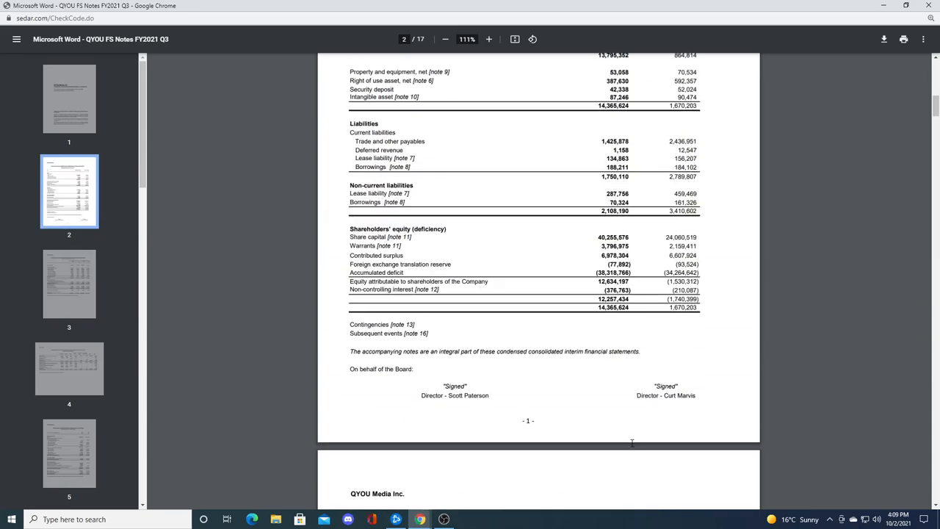
pyautogui.scroll(3)
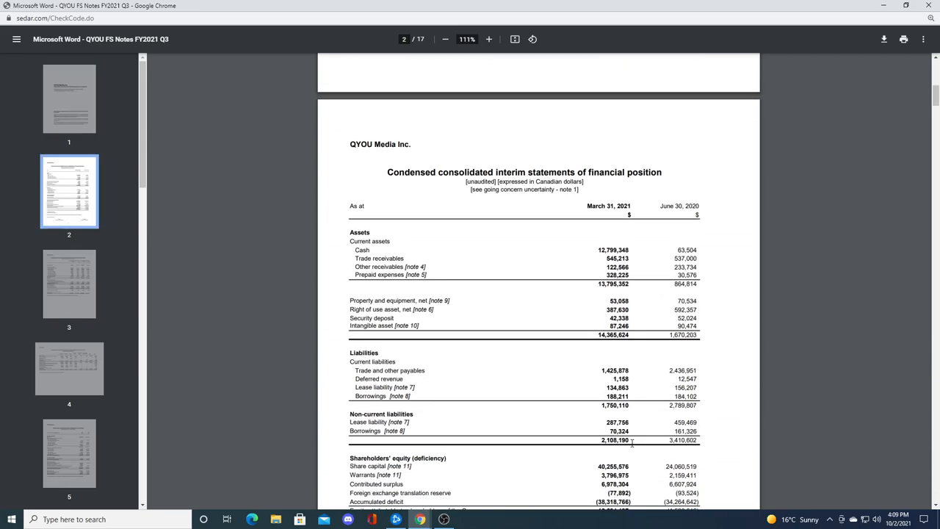
pyautogui.scroll(-3)
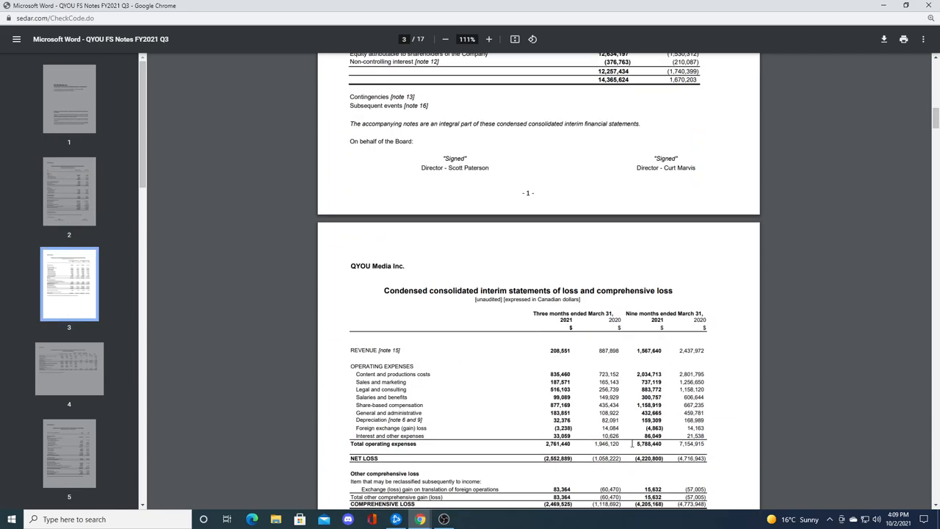
pyautogui.scroll(-3)
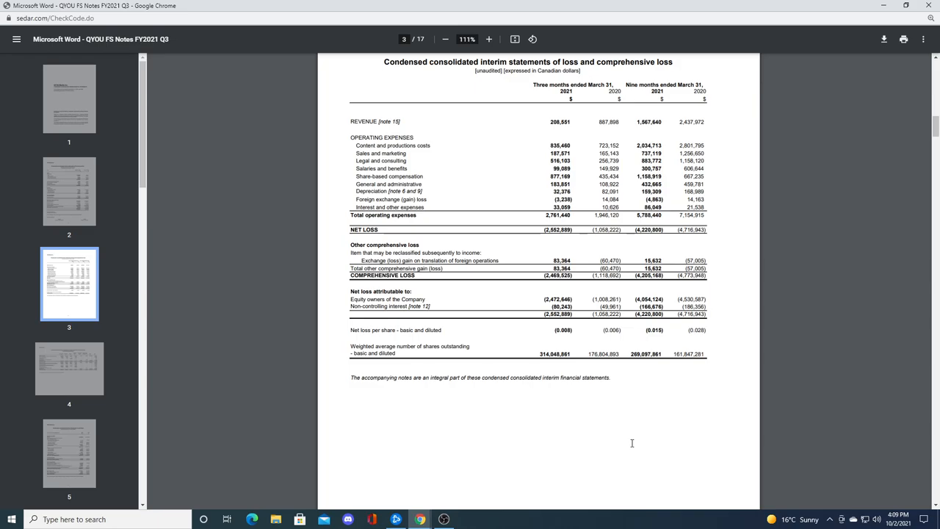
pyautogui.moveTo(597, 153)
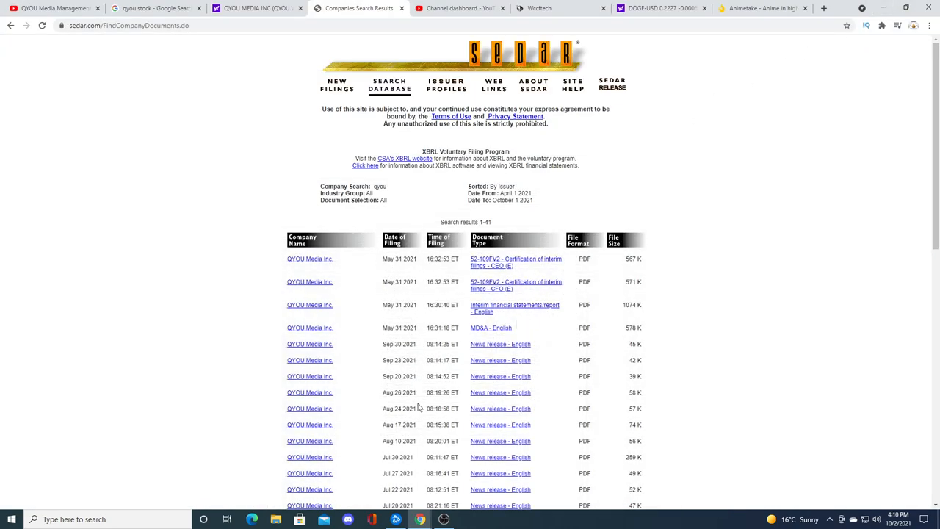
# Step: Scroll through SEDAR's full list of QYOU Media filing results and back up
pyautogui.scroll(-3)
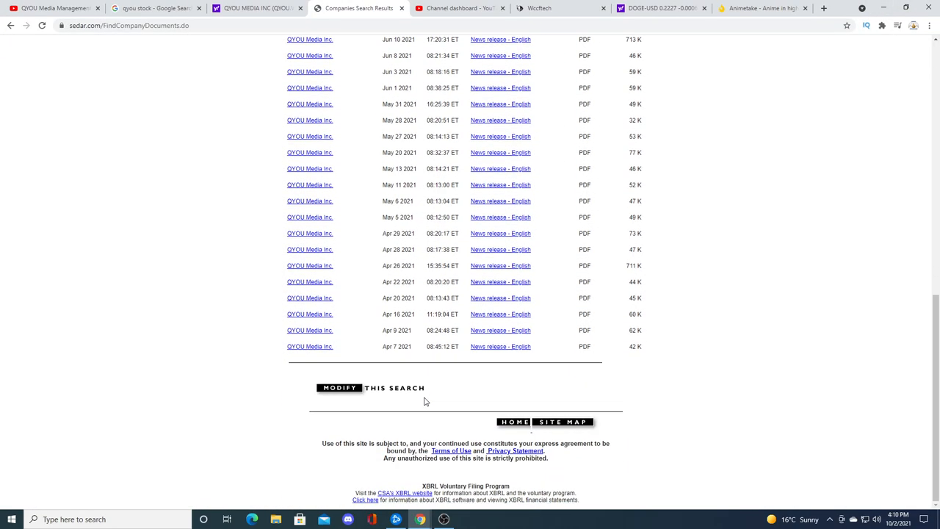
pyautogui.scroll(3)
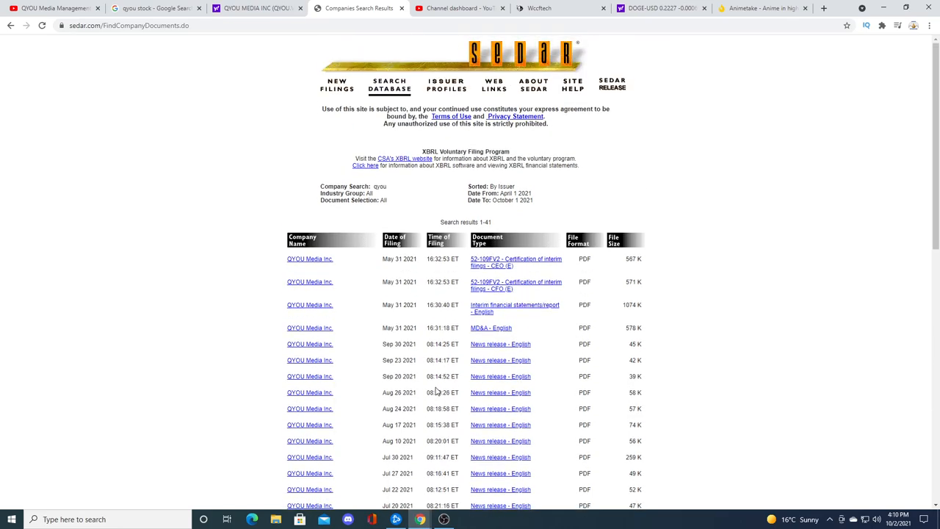
pyautogui.moveTo(440, 390)
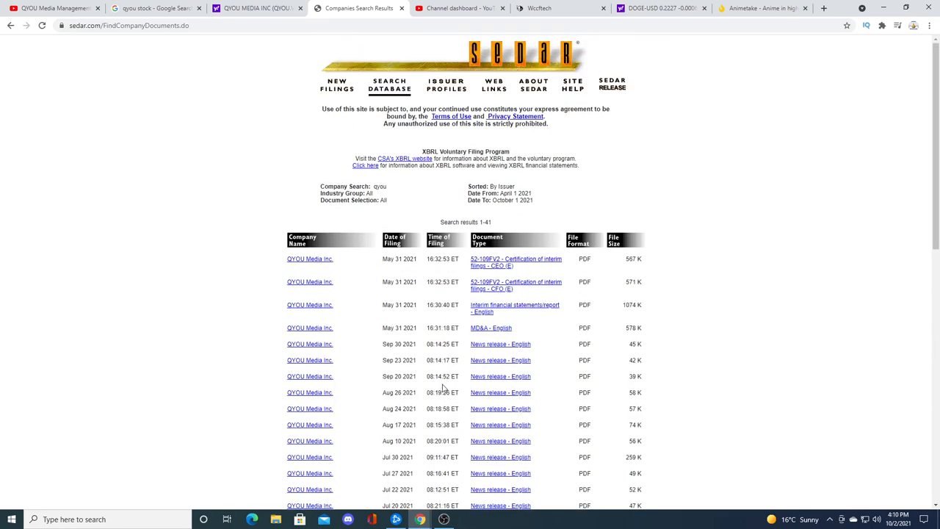
pyautogui.scroll(-3)
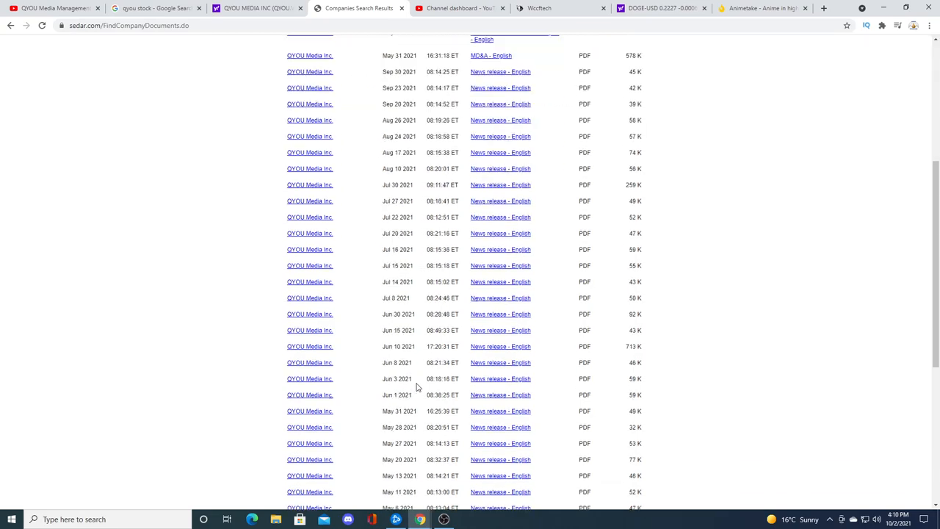
pyautogui.scroll(3)
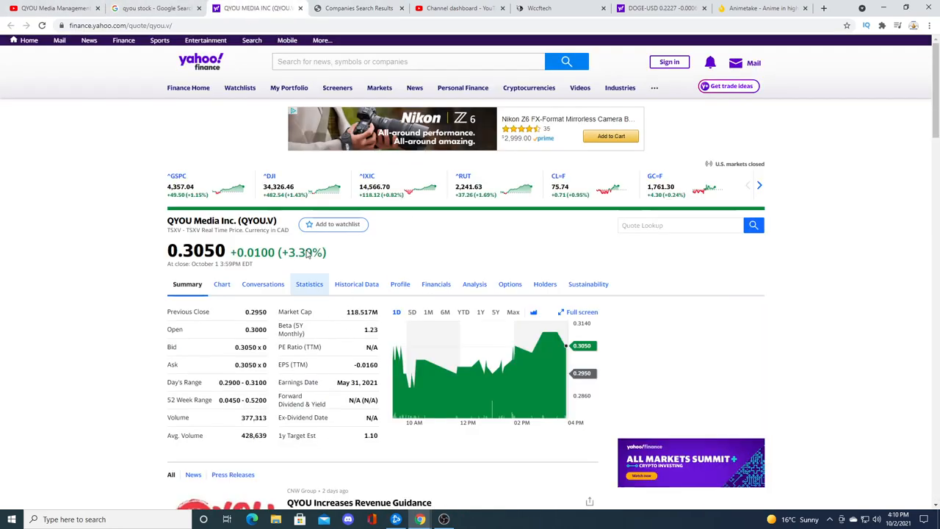
# Step: Reopen the revenue guidance article from the news list and highlight the $4.7–$4.8 million figures
pyautogui.click(359, 502)
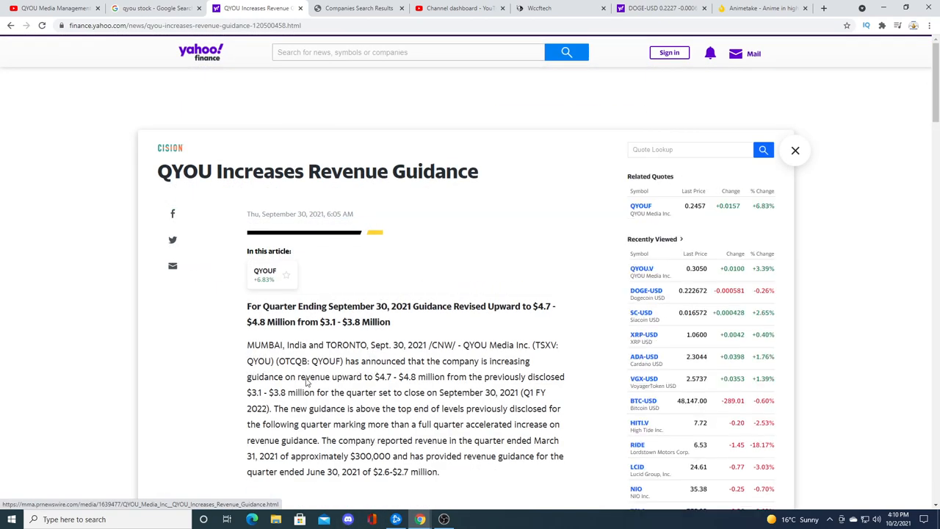
pyautogui.moveTo(374, 307); pyautogui.dragTo(391, 322)
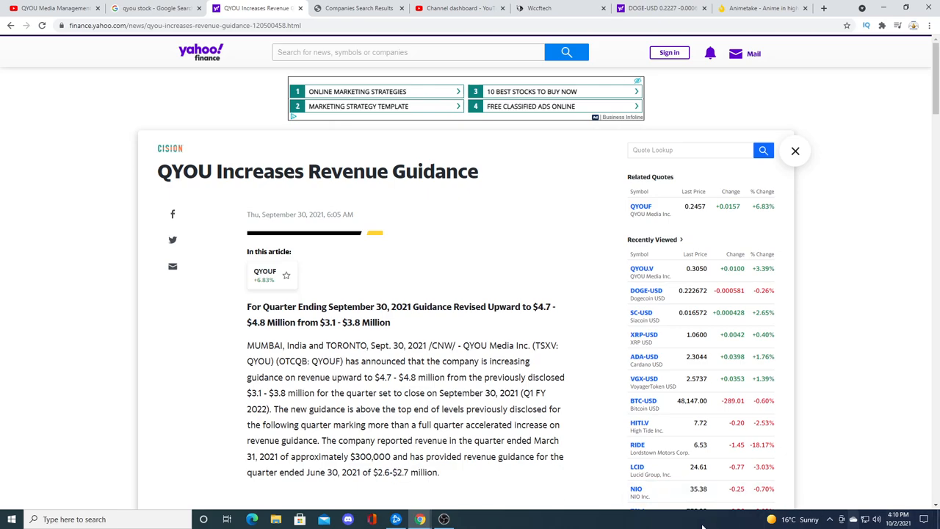
pyautogui.doubleClick(424, 472)
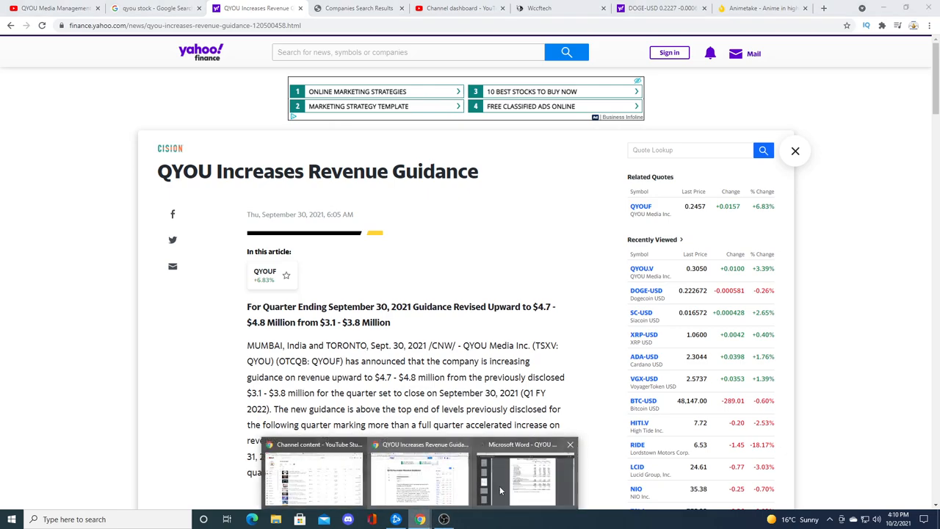
# Step: Revisit pages 2–3 of the interim statements PDF, then go back to the revenue guidance article
pyautogui.click(526, 477)
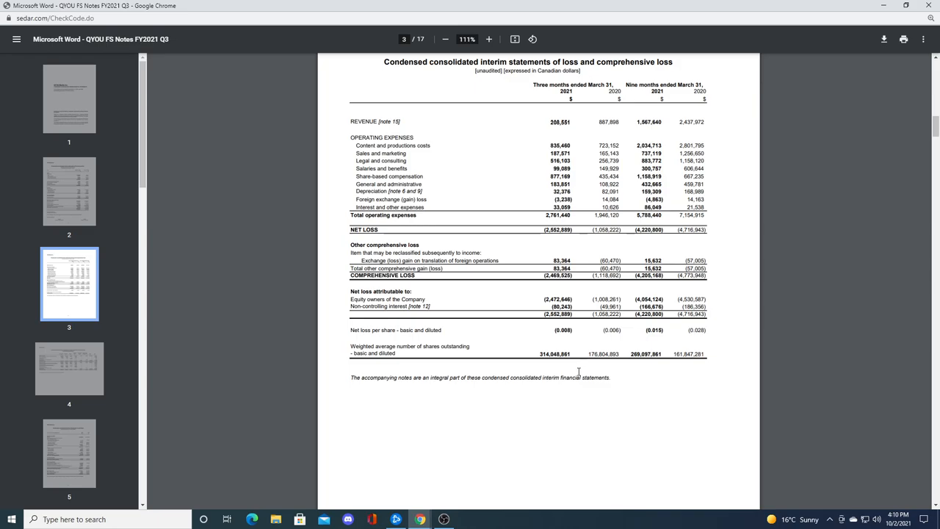
pyautogui.scroll(3)
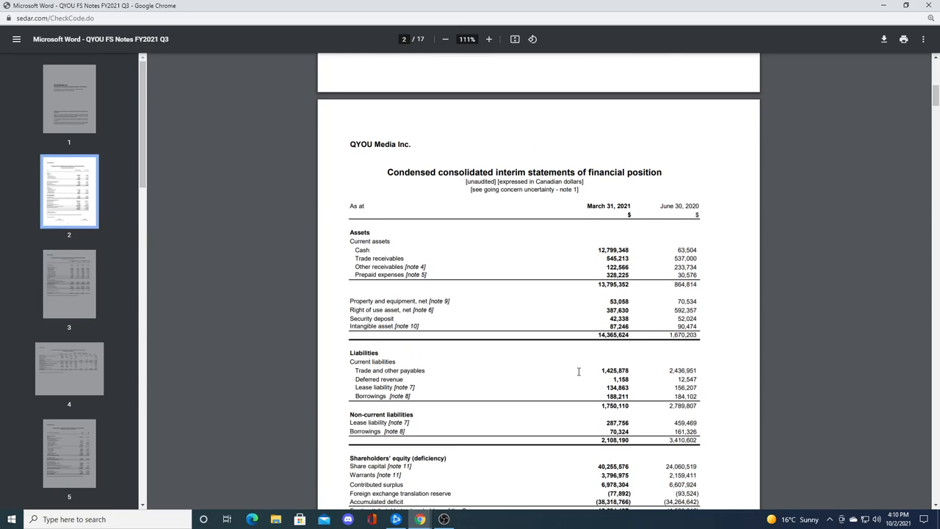
pyautogui.scroll(-3)
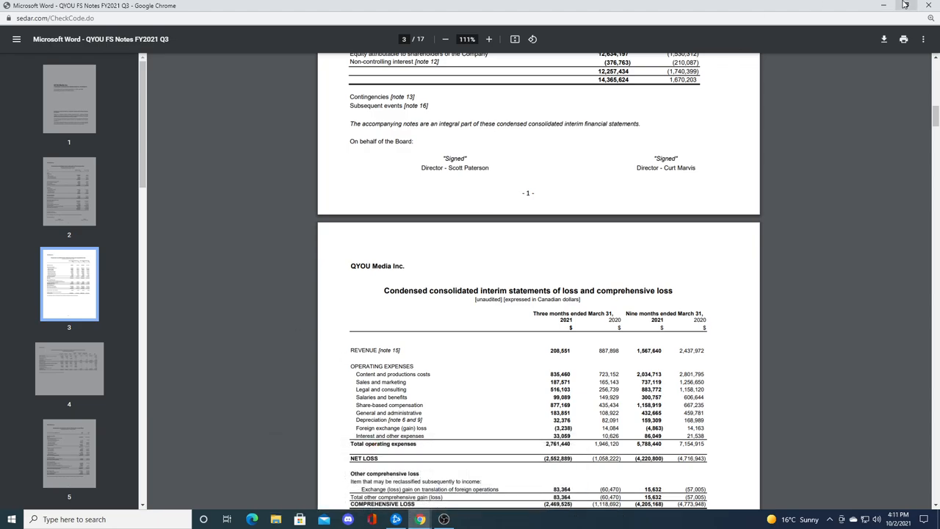
pyautogui.click(250, 9)
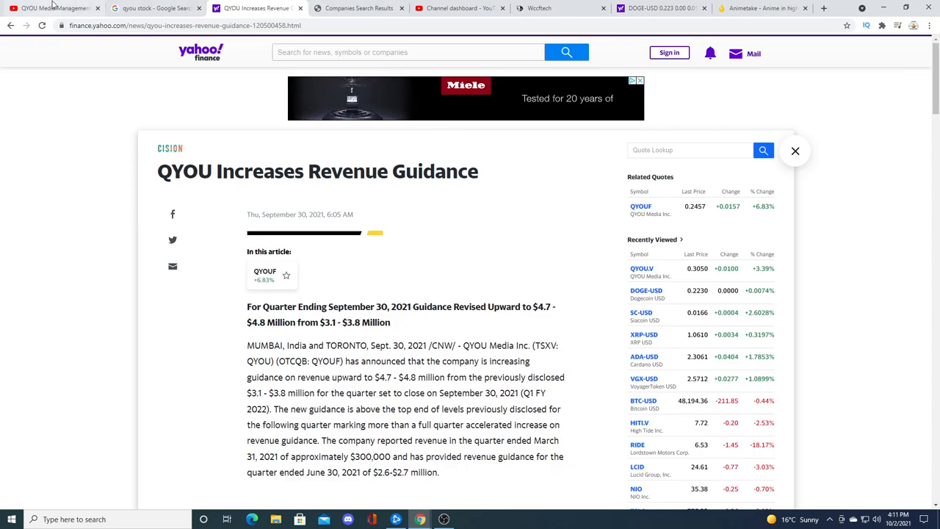
pyautogui.scroll(-3)
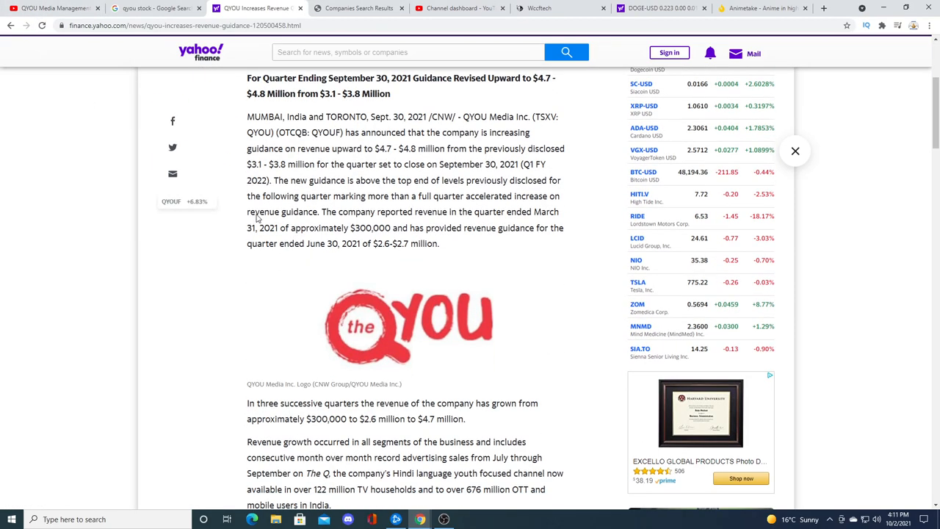
pyautogui.scroll(3)
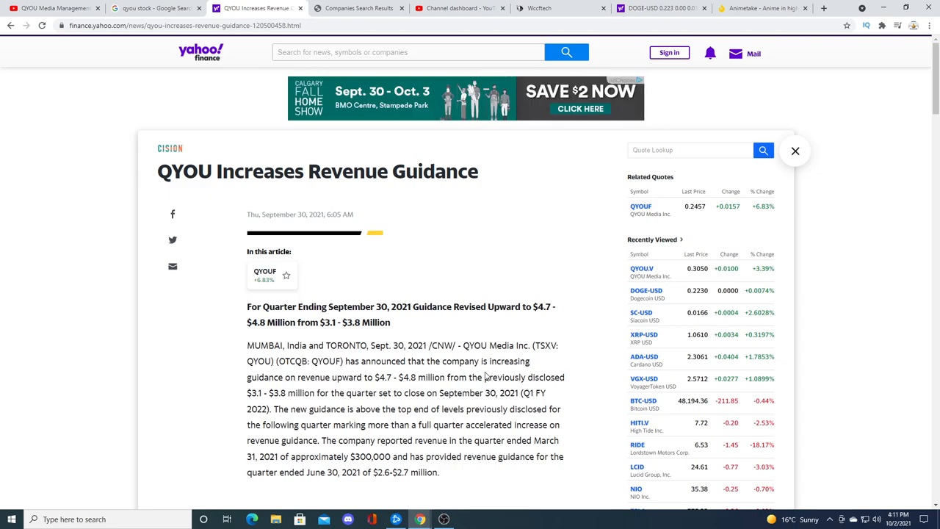
pyautogui.moveTo(435, 328)
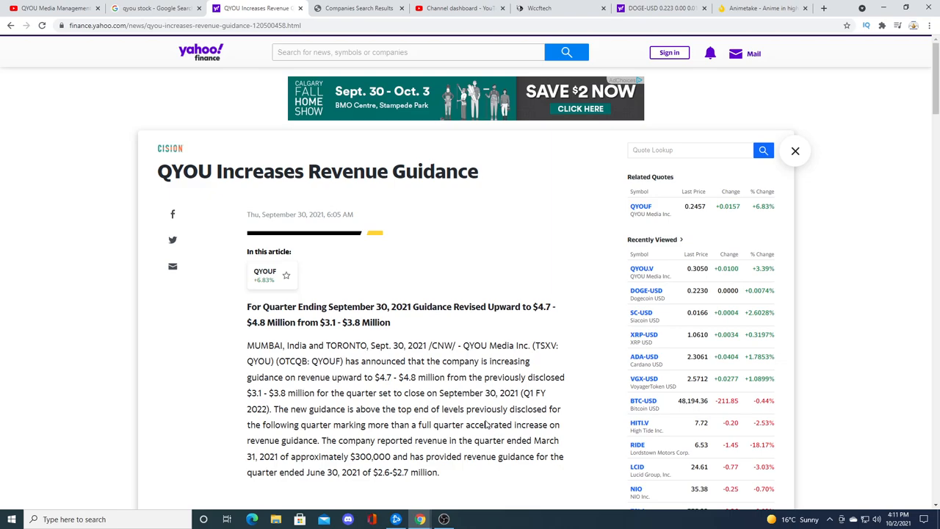
pyautogui.scroll(-3)
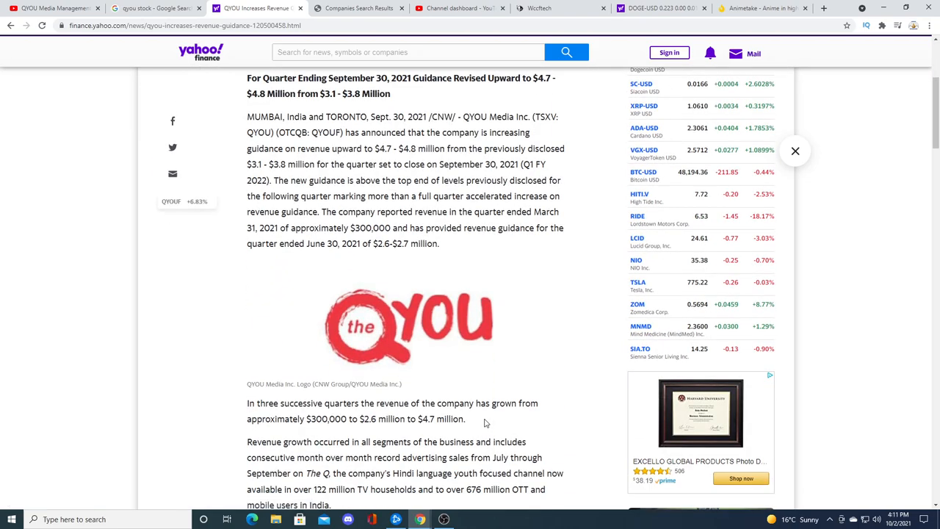
pyautogui.scroll(3)
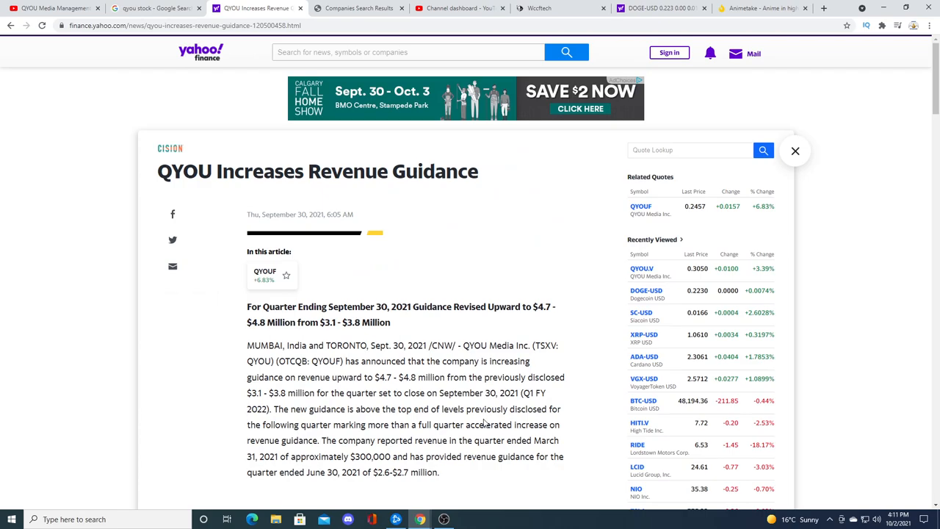
pyautogui.moveTo(155, 8)
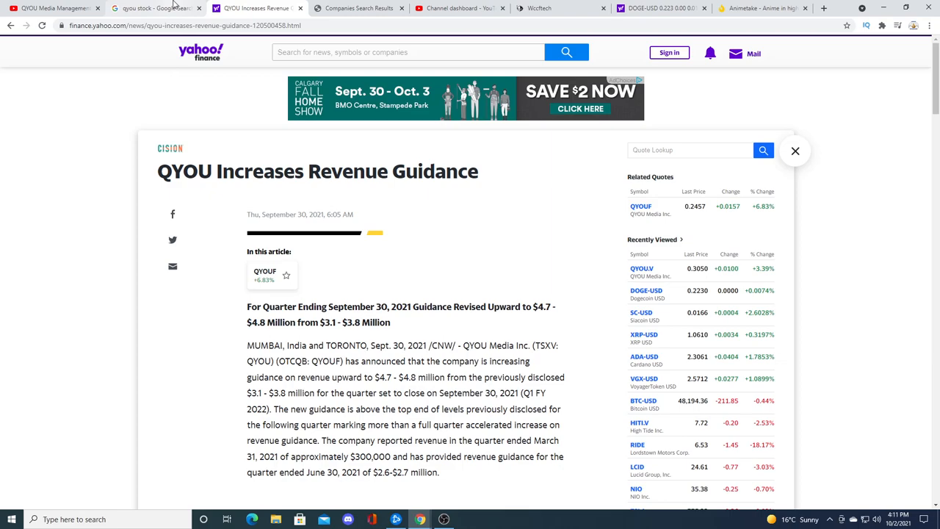
# Step: On Google's QYOU stock panel at 0.30 CAD, toggle the chart between 5D and 1M, ending on one month
pyautogui.click(154, 9)
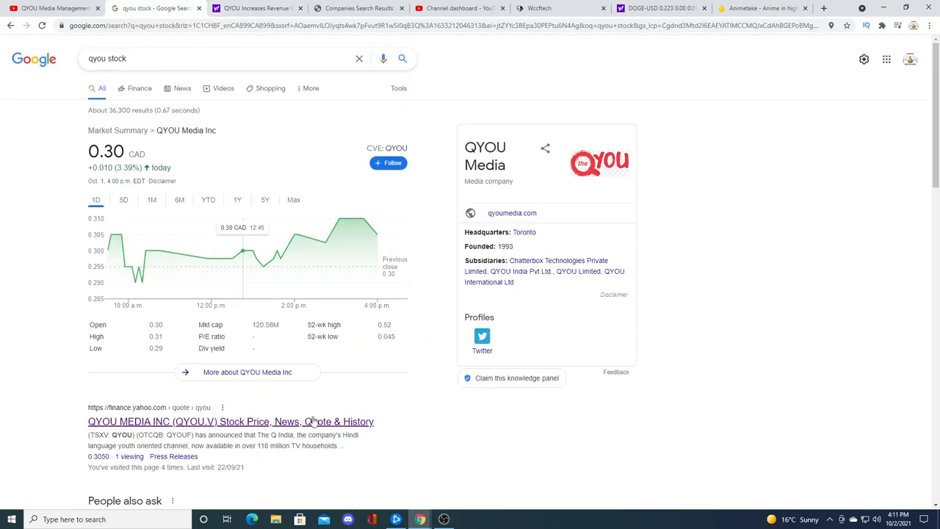
pyautogui.click(123, 200)
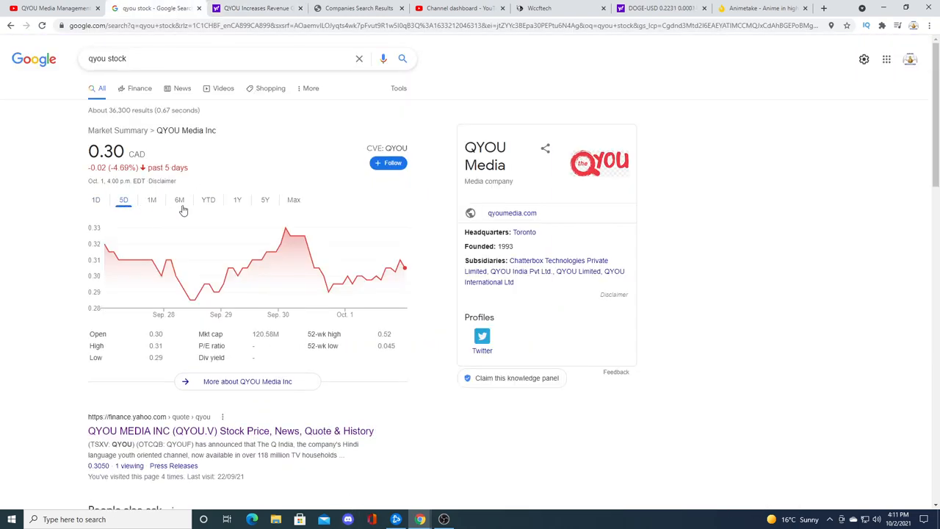
pyautogui.click(151, 200)
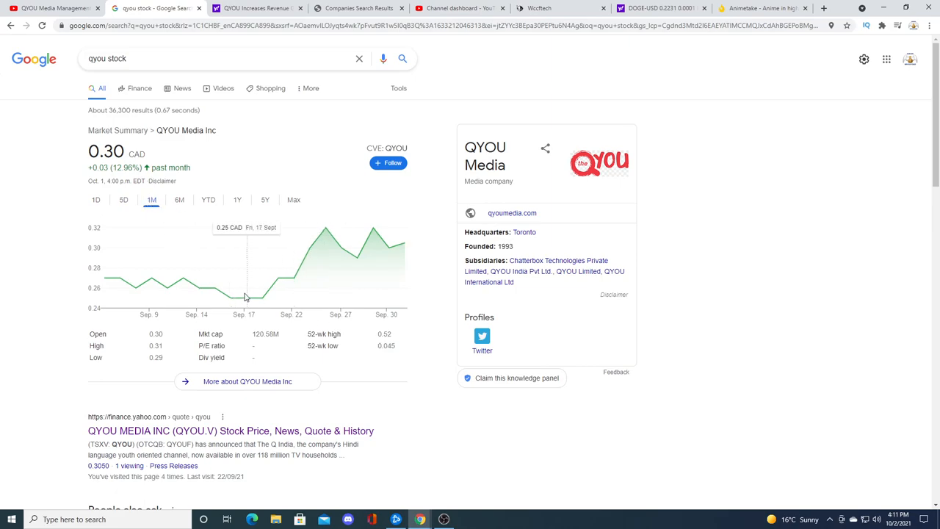
pyautogui.moveTo(241, 285)
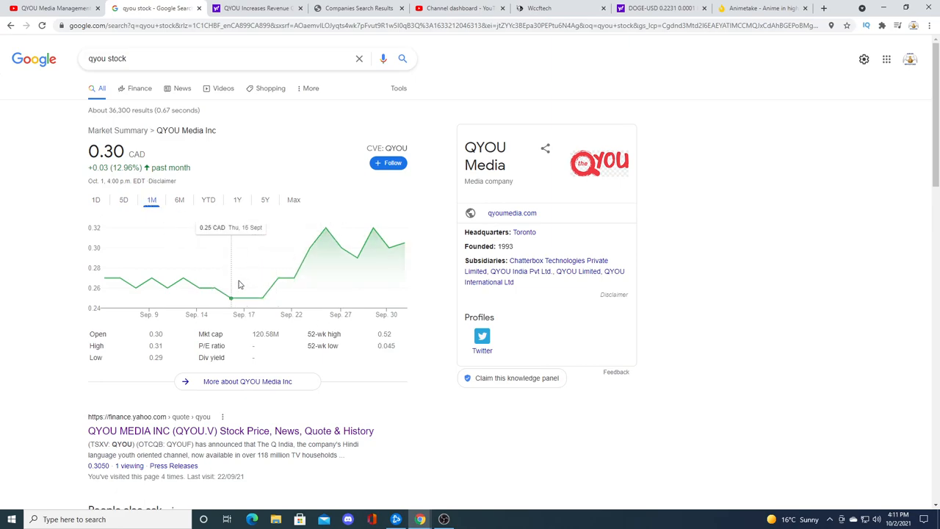
pyautogui.moveTo(229, 275)
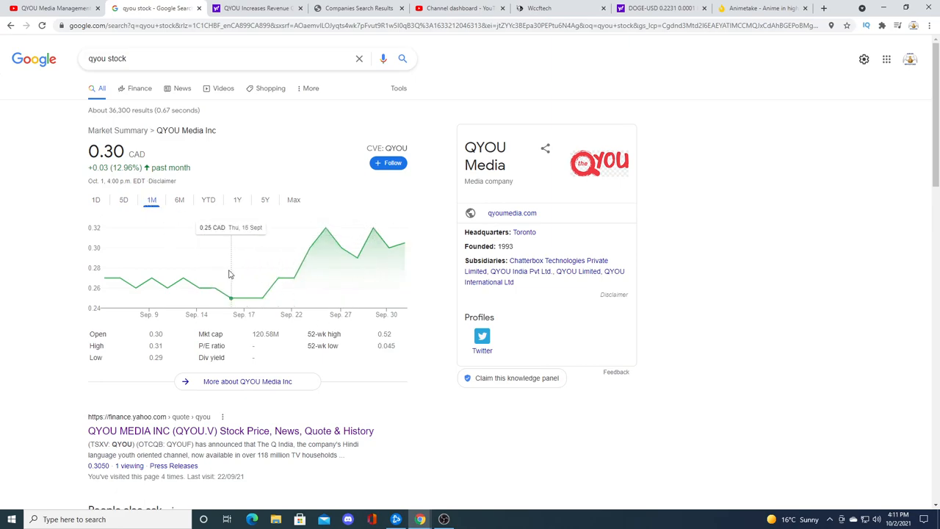
pyautogui.moveTo(247, 262)
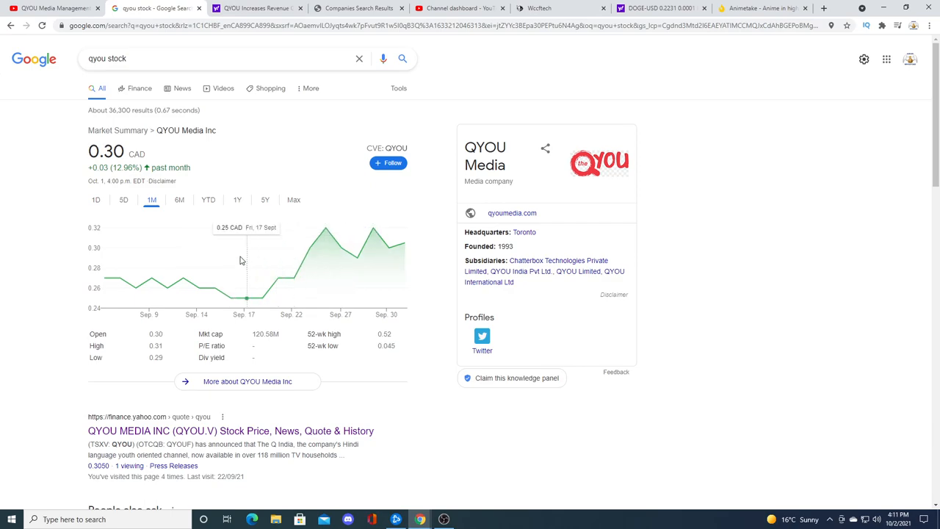
pyautogui.moveTo(215, 267)
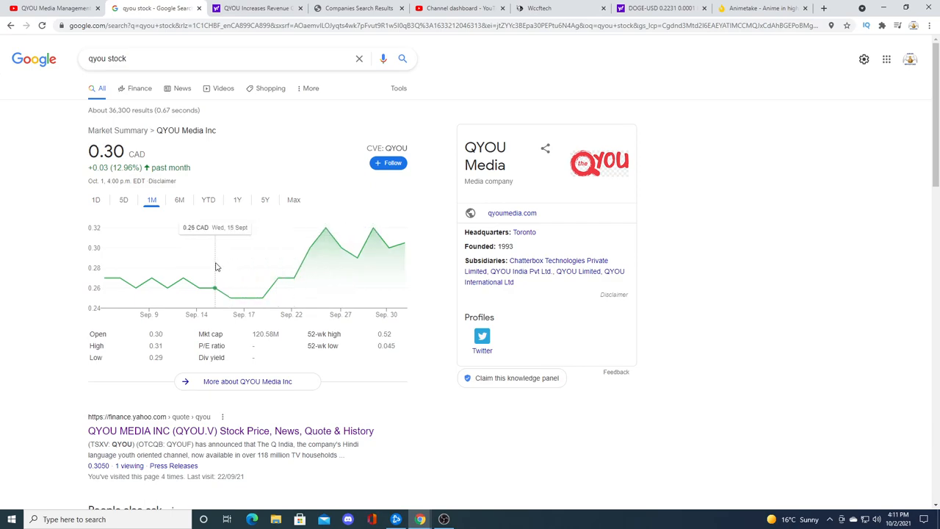
pyautogui.click(123, 200)
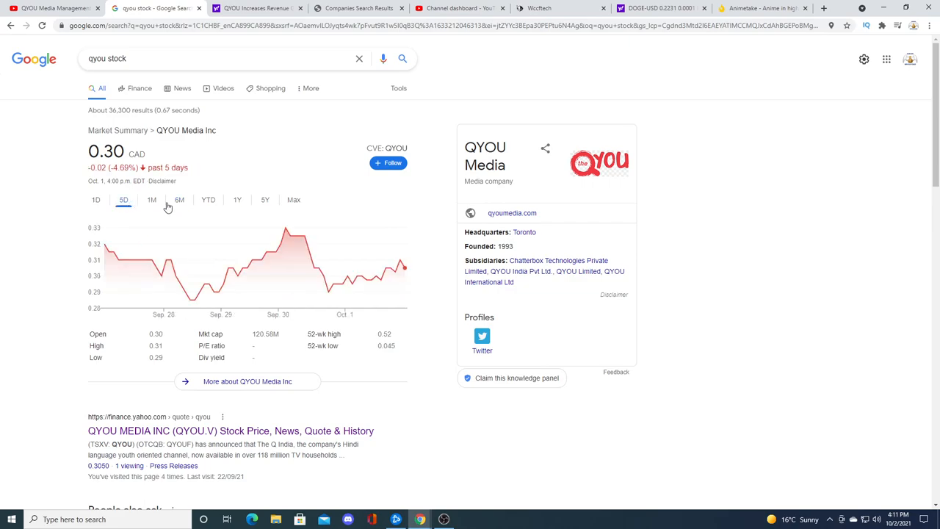
pyautogui.click(151, 200)
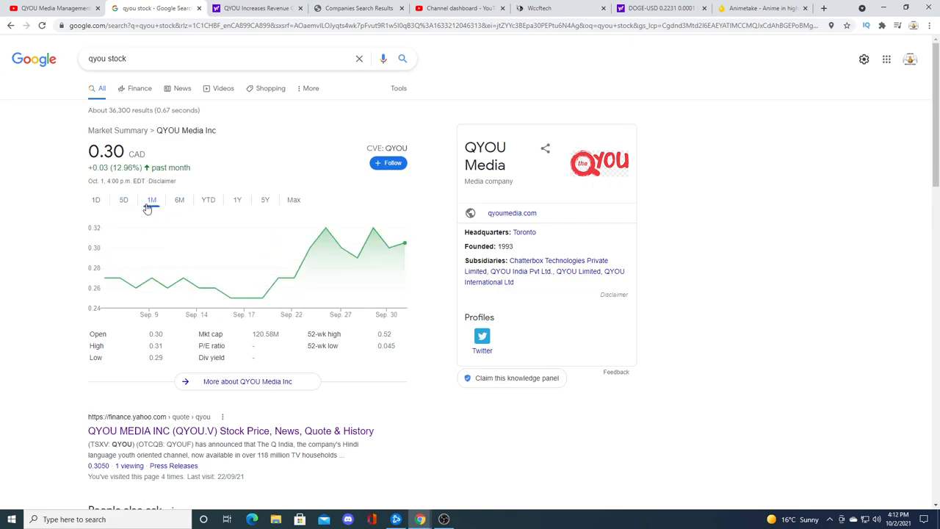
pyautogui.moveTo(184, 276)
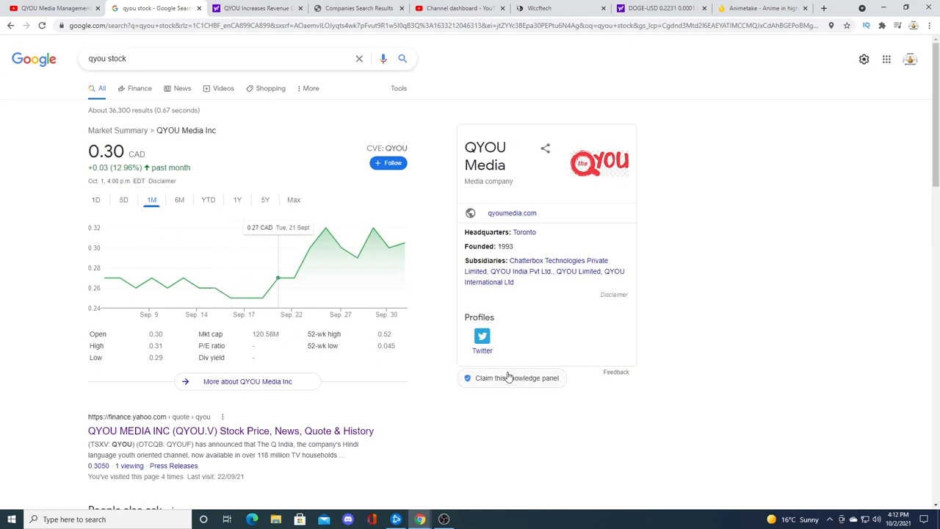
pyautogui.moveTo(154, 217)
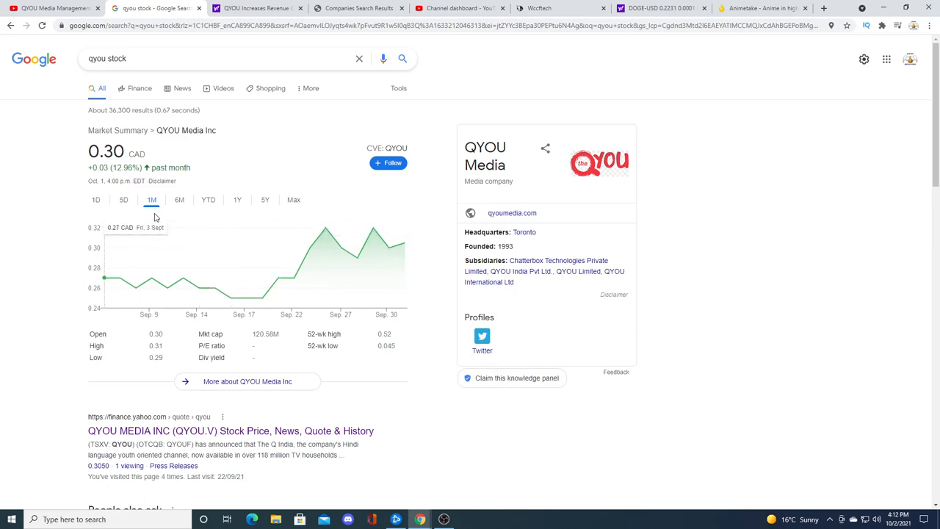
pyautogui.moveTo(247, 300)
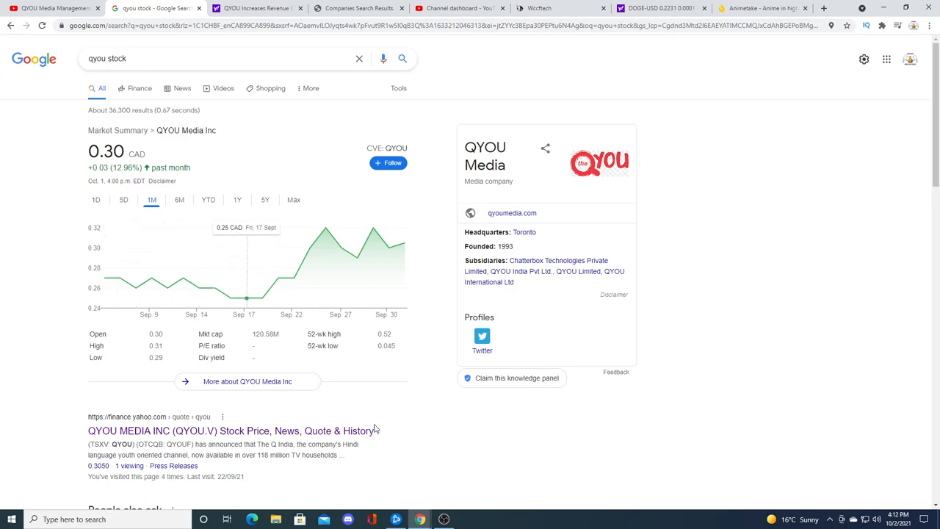
pyautogui.moveTo(379, 433)
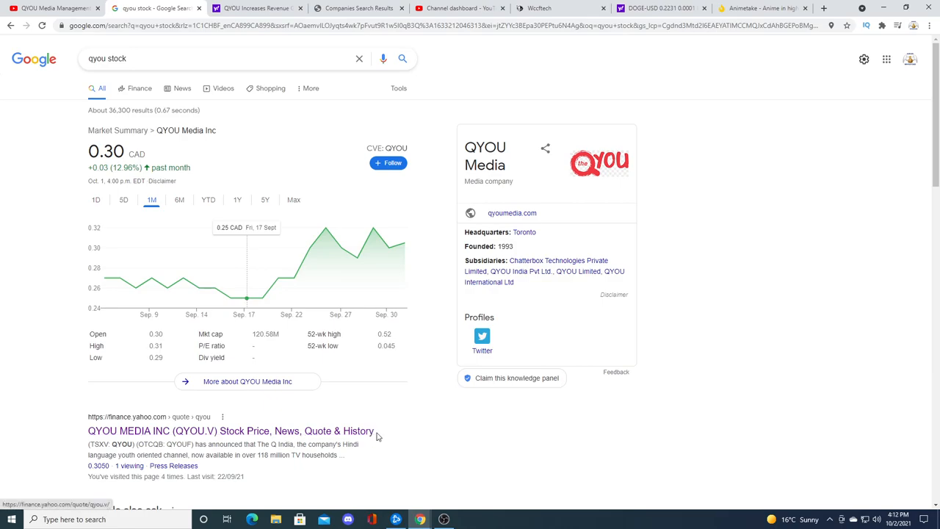
pyautogui.moveTo(132, 403)
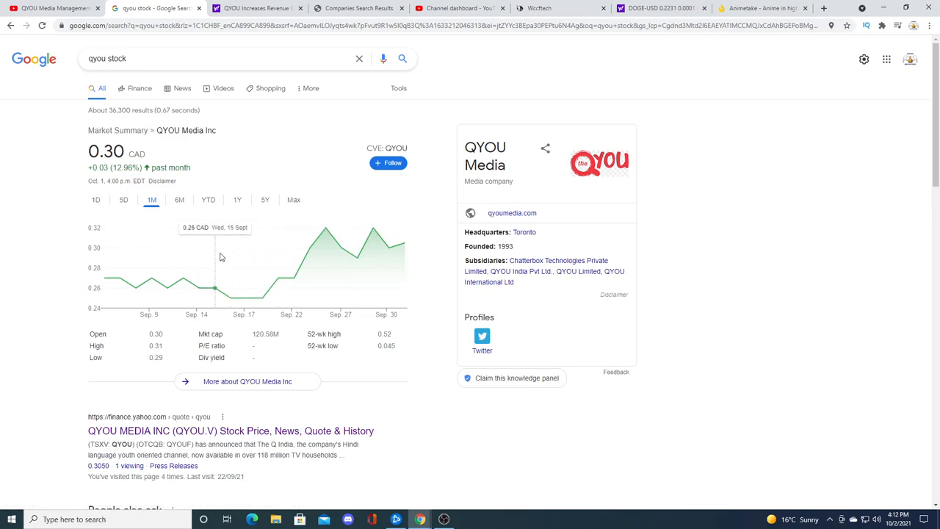
pyautogui.moveTo(104, 278)
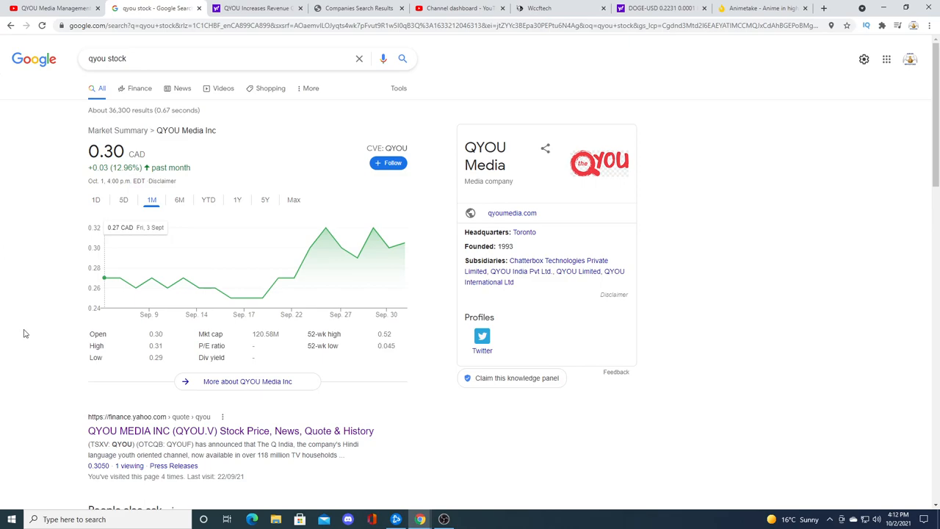